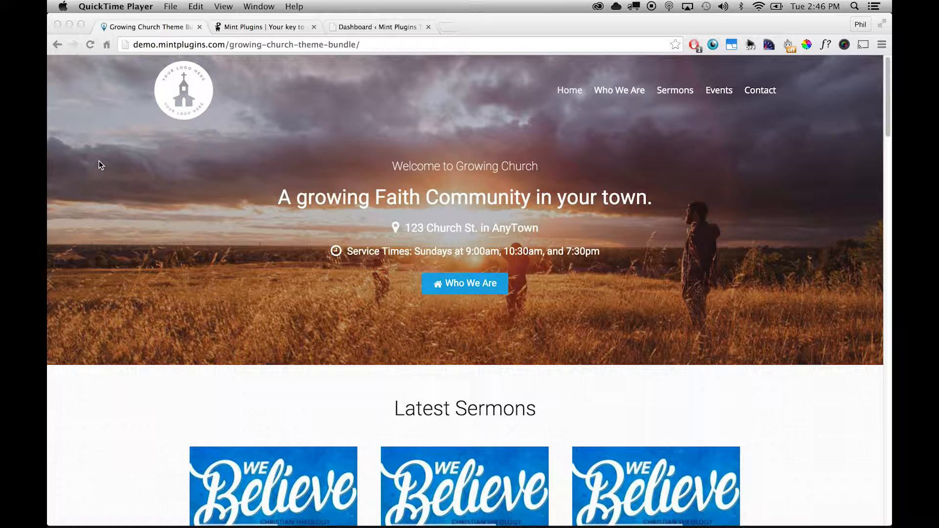
mouse_move(249, 97)
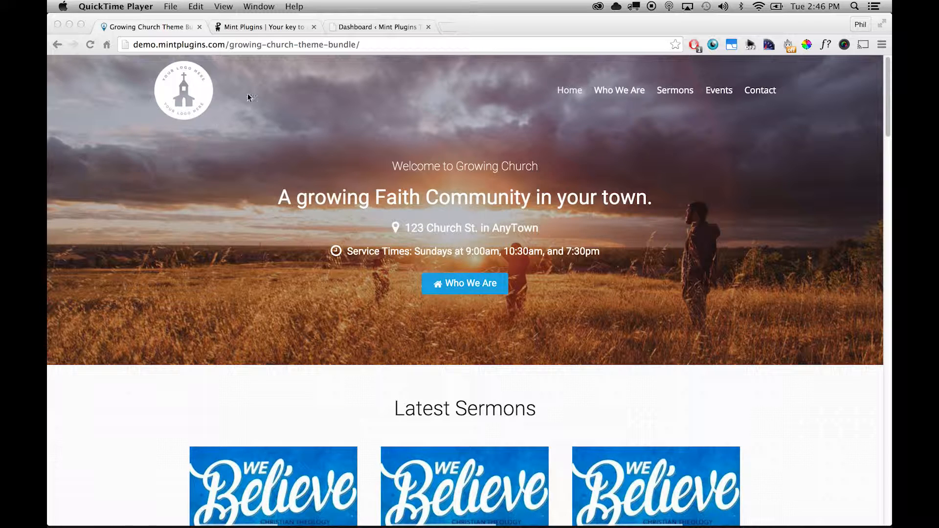
- Open the My Account page on mintplugins.com and scroll down to the purchases
click(263, 27)
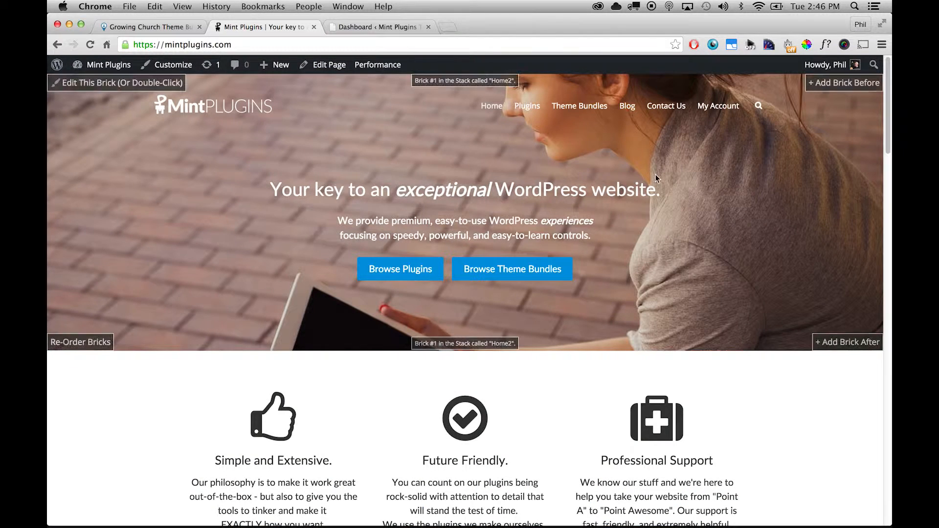
mouse_move(721, 111)
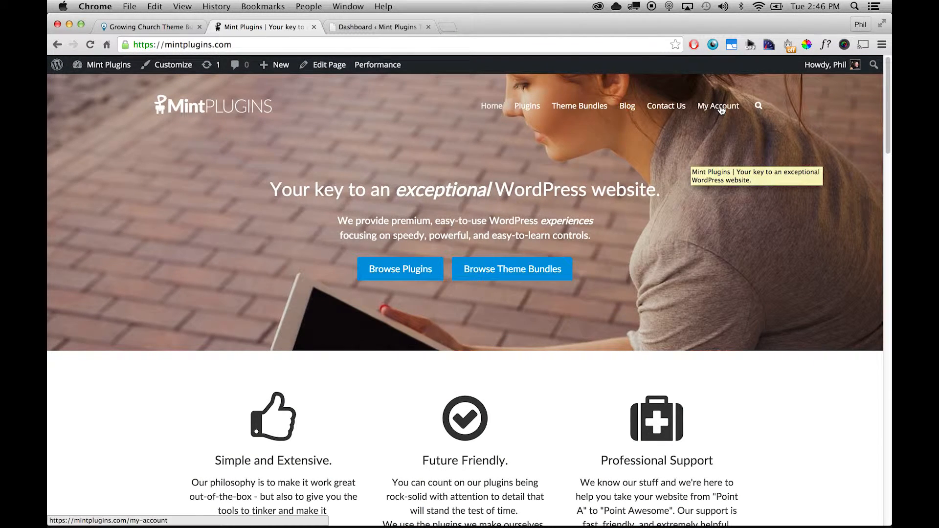
click(718, 107)
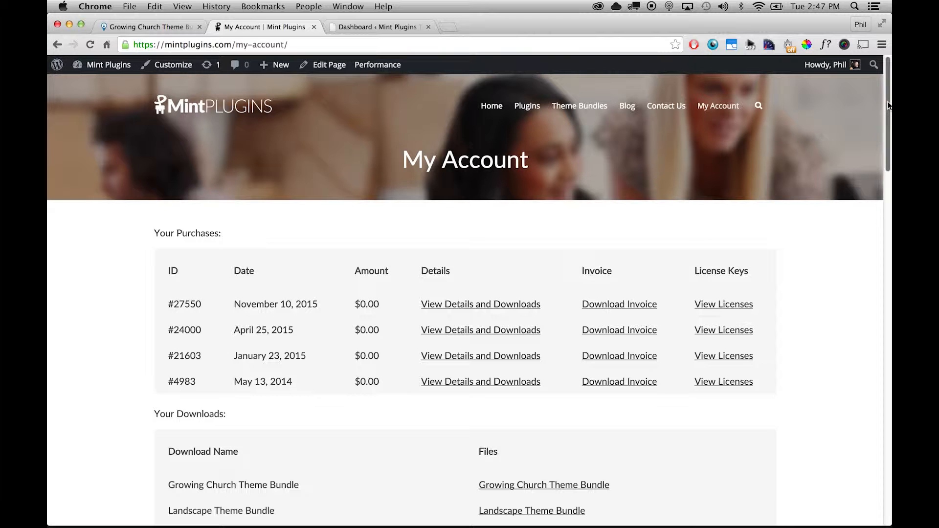
scroll(down, 3)
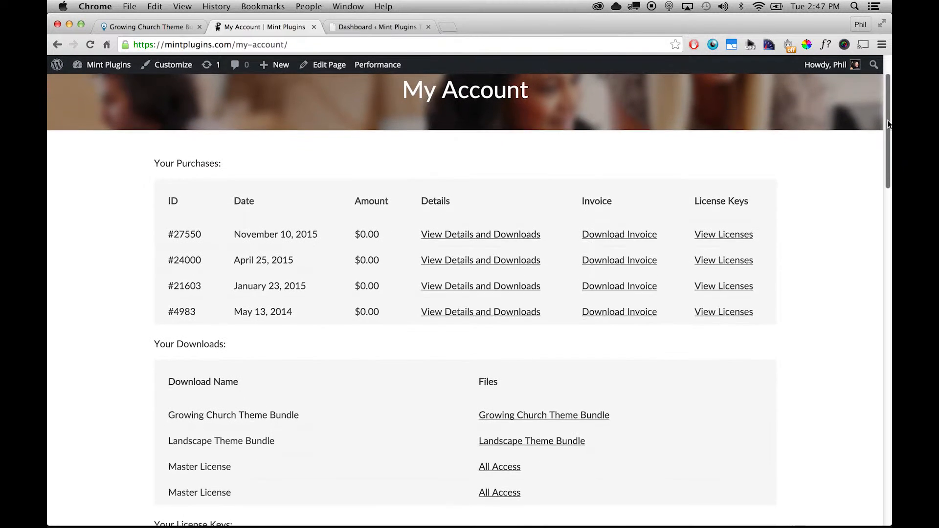
scroll(down, 3)
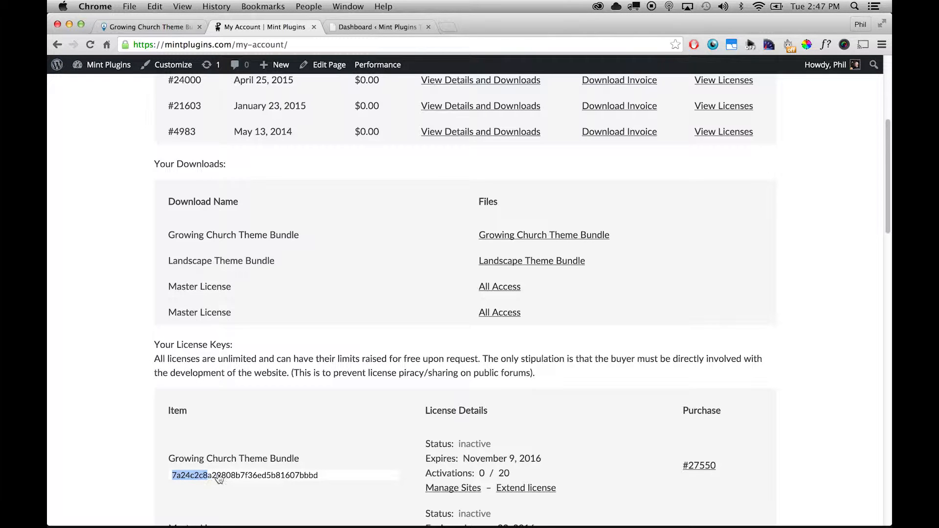
- Copy the Growing Church license key and download the Theme Bundle zip
right_click(218, 476)
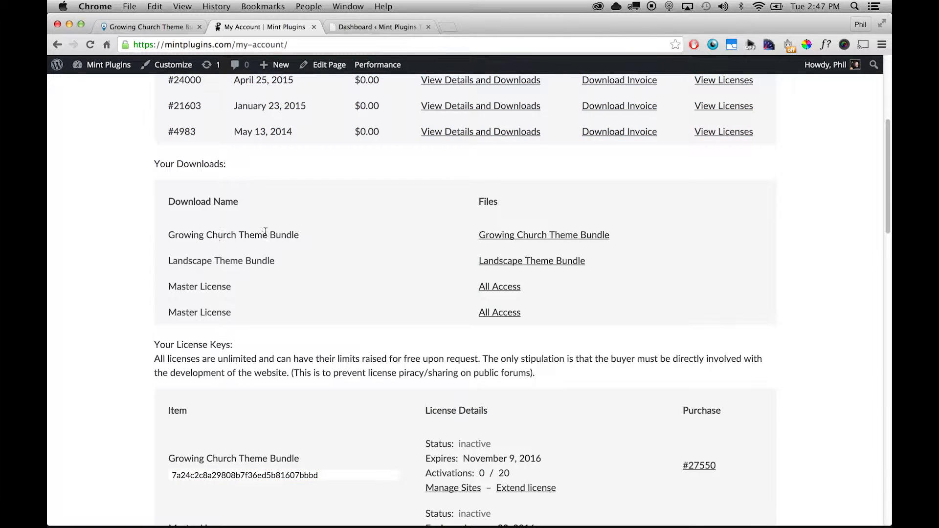
click(544, 235)
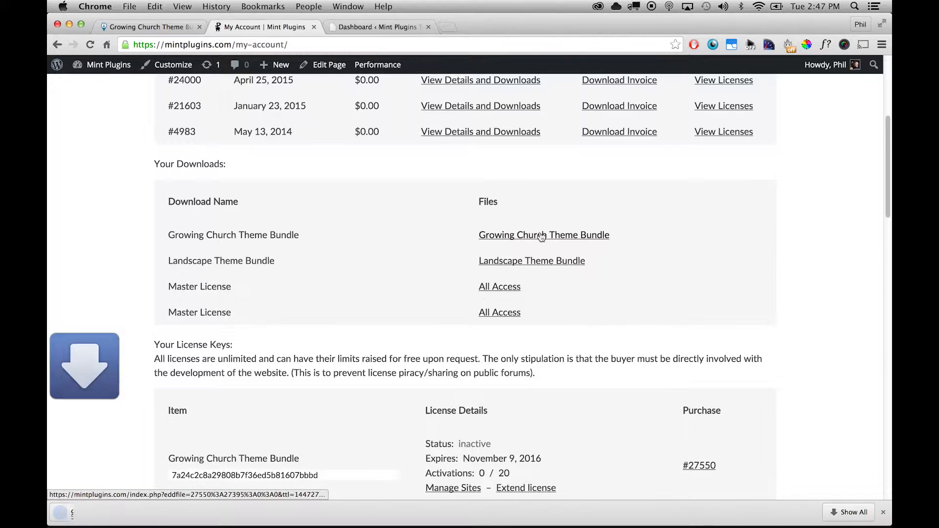
click(543, 235)
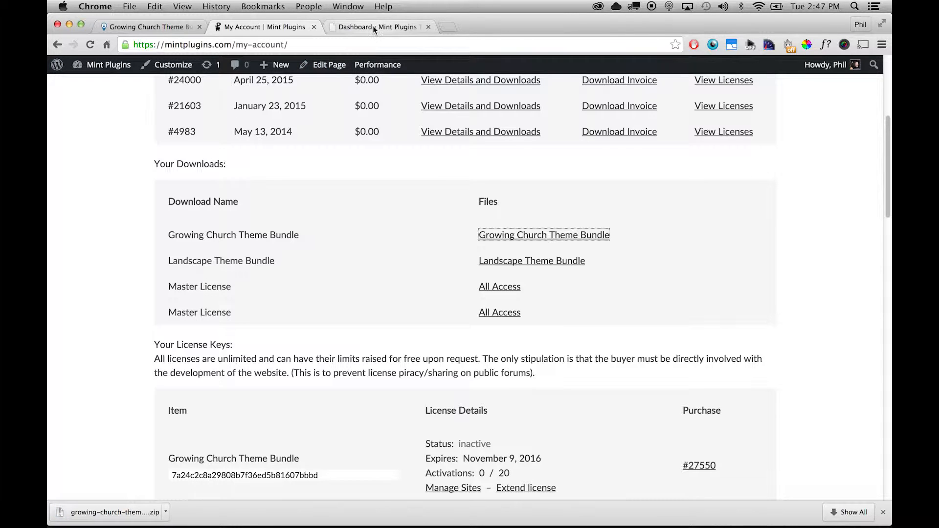
- In the WordPress dashboard, go to Plugins > Add New > Upload Plugin
click(375, 27)
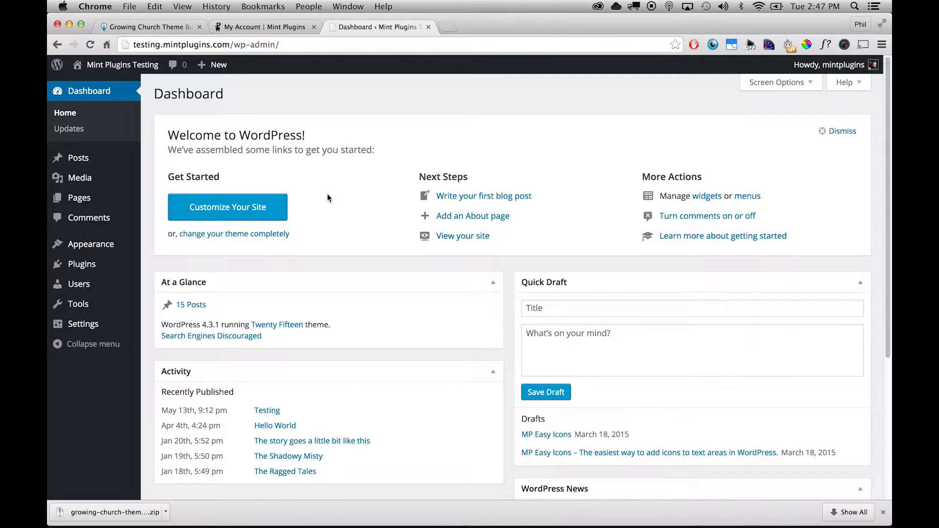
mouse_move(345, 188)
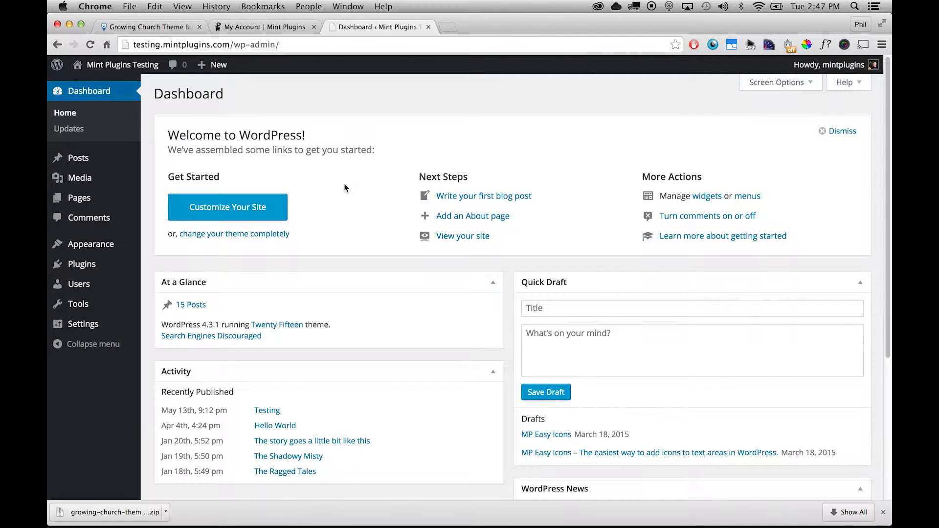
mouse_move(82, 264)
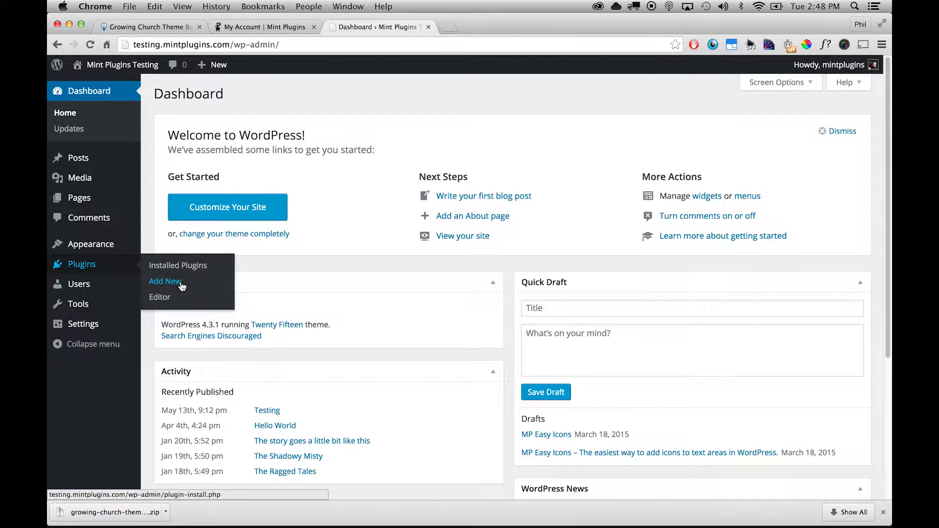
click(165, 281)
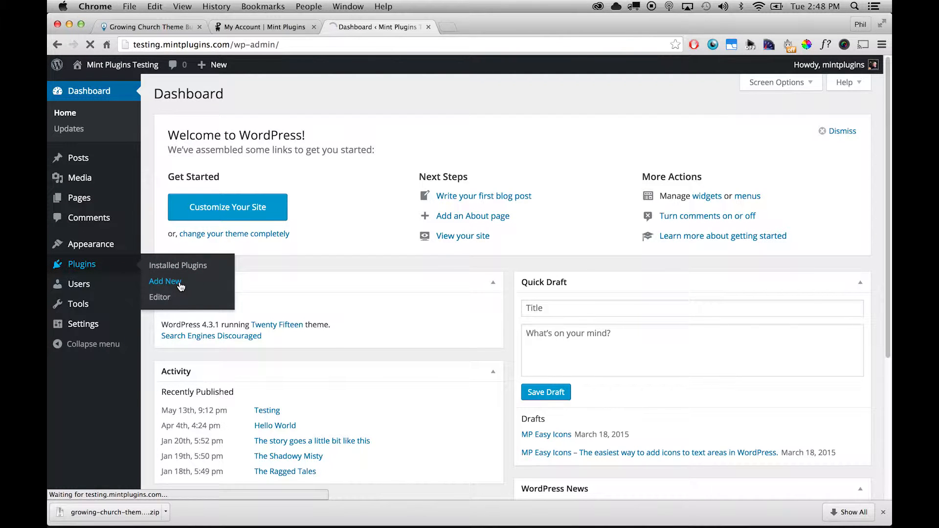
click(166, 281)
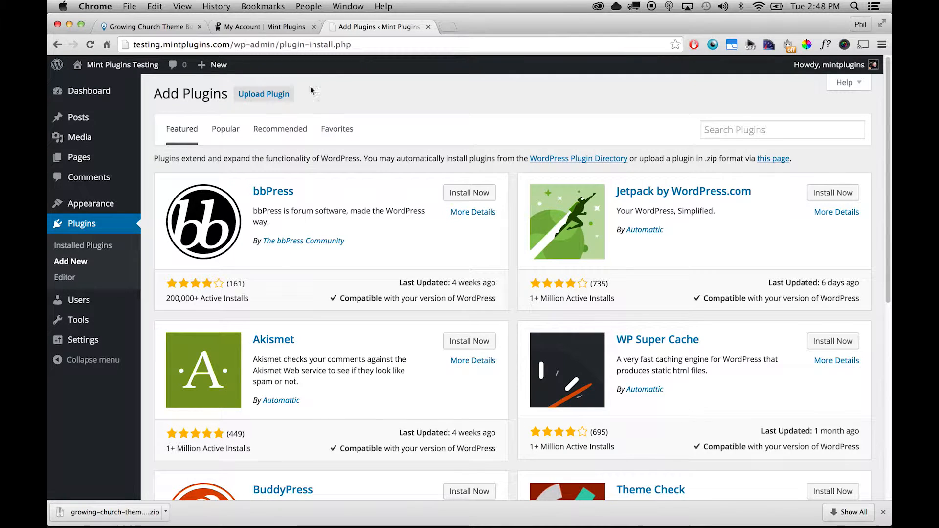
mouse_move(276, 98)
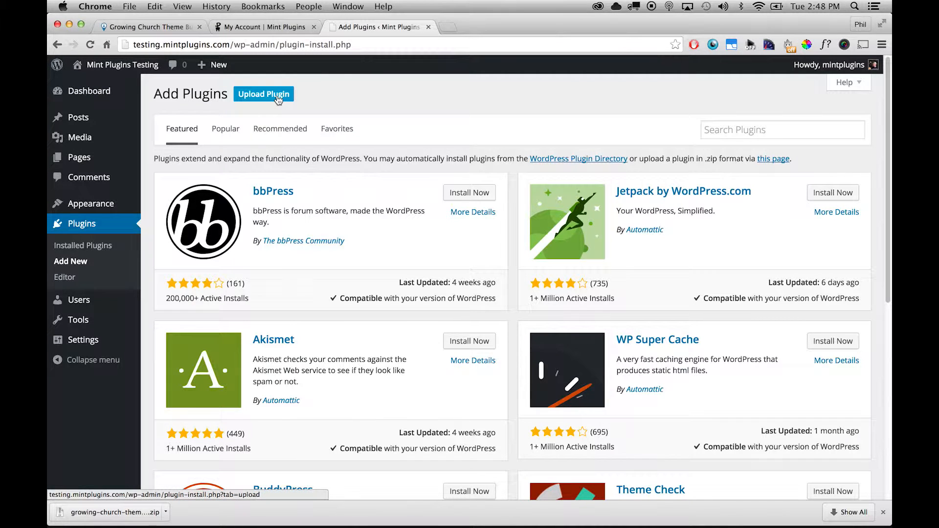
click(264, 94)
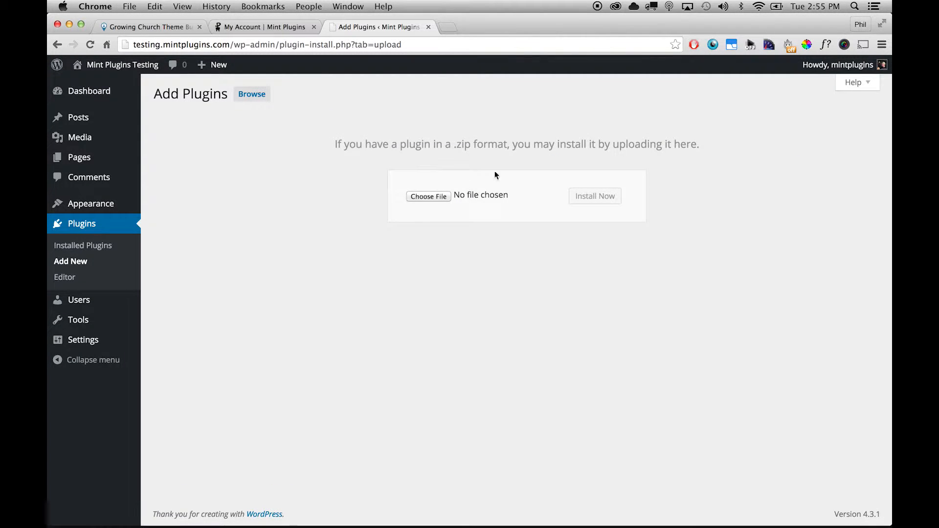
- Upload growing-church-theme-bundle.zip and install it
click(428, 196)
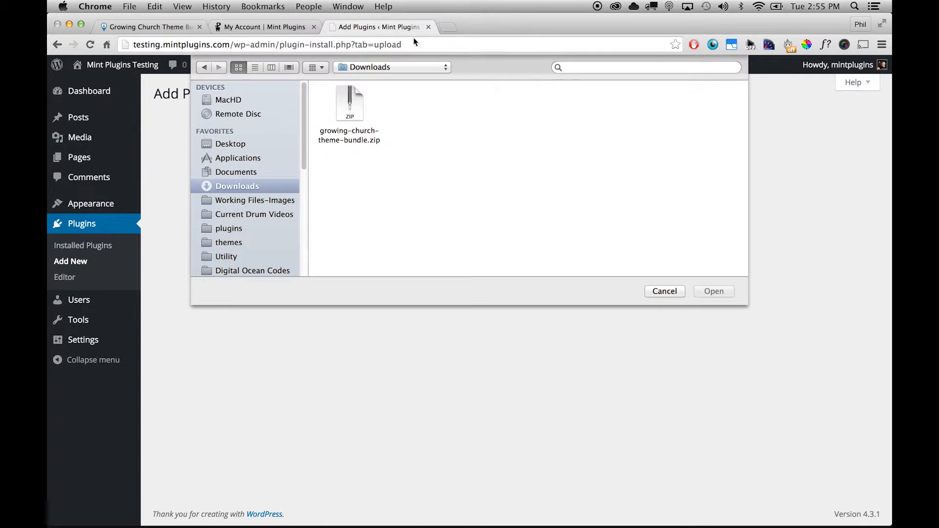
mouse_move(381, 124)
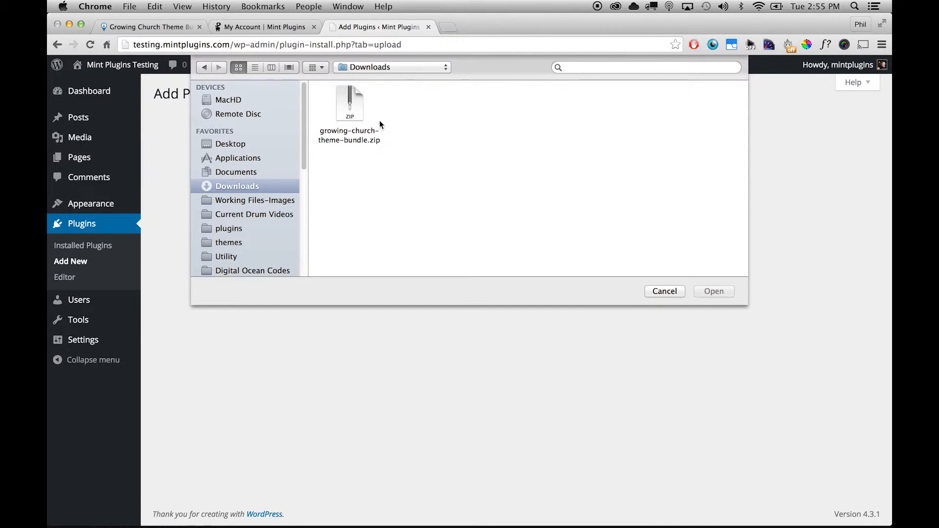
mouse_move(383, 146)
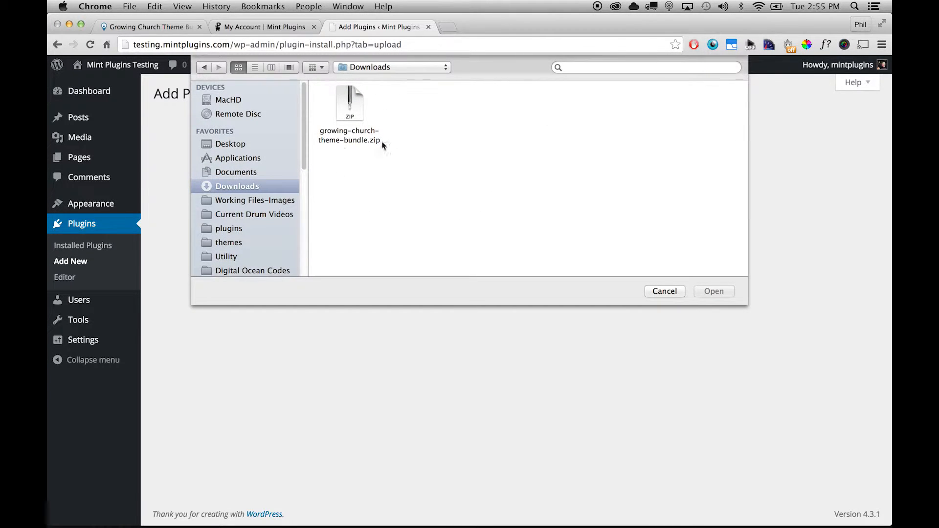
mouse_move(368, 151)
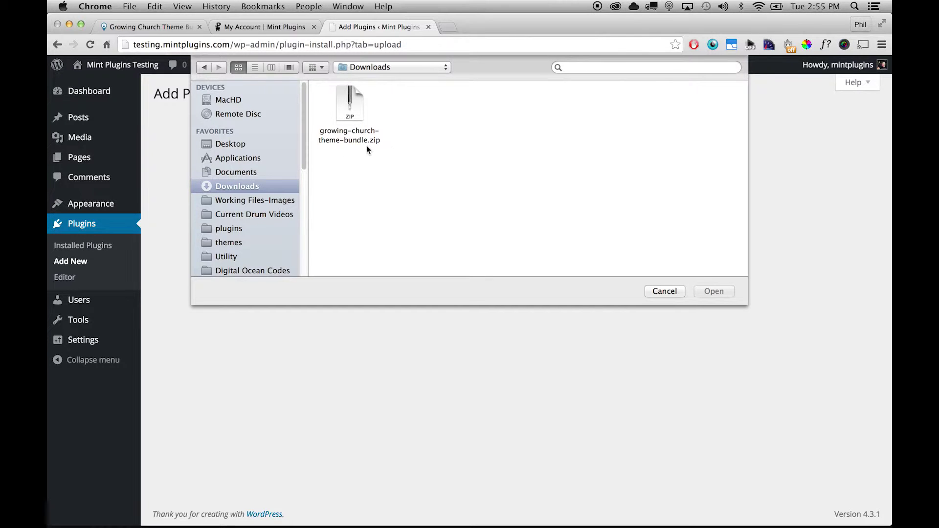
click(349, 102)
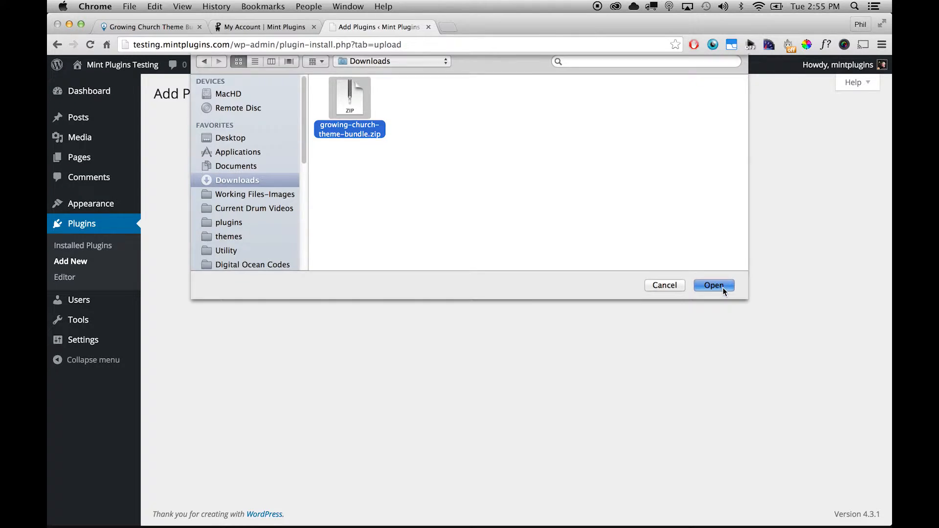
click(714, 286)
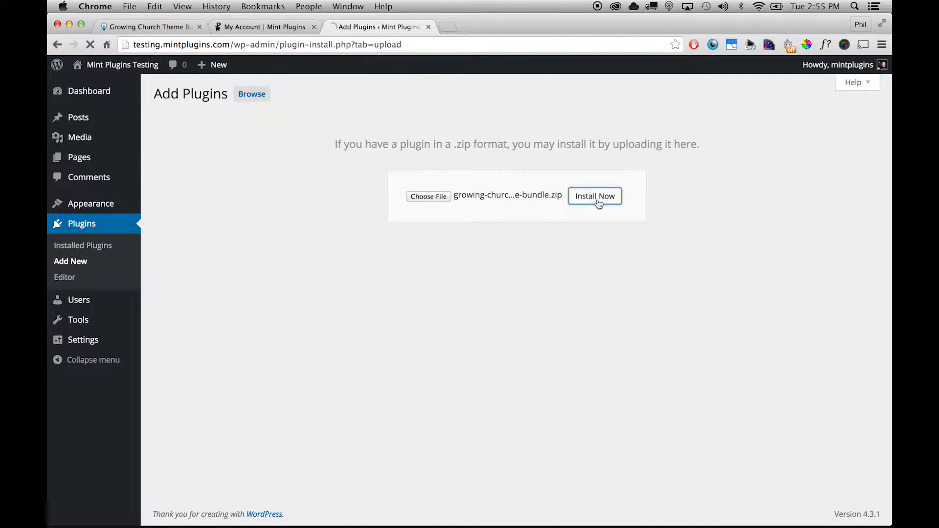
click(595, 196)
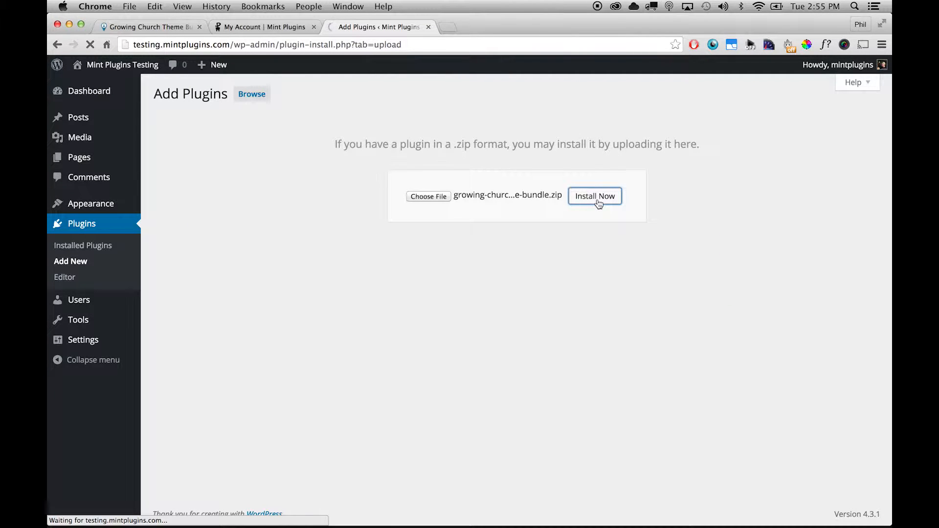
click(595, 197)
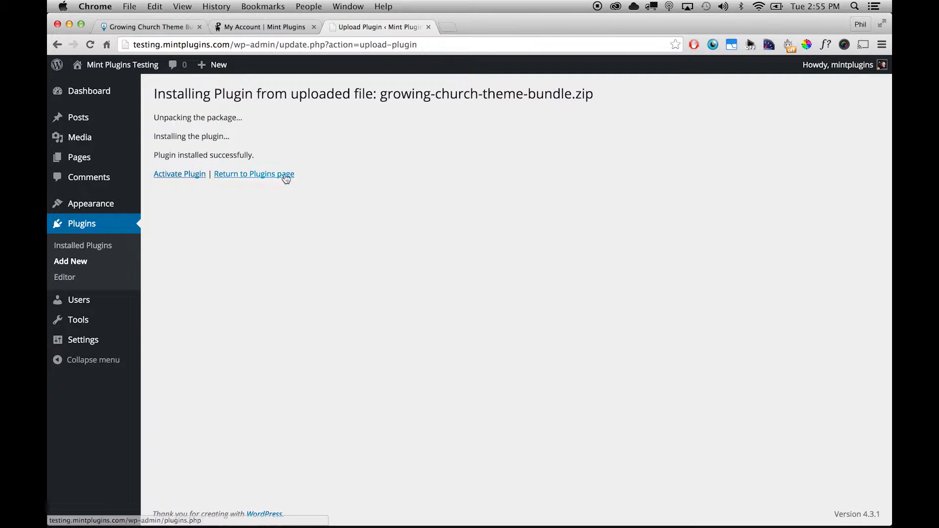
- Activate the Growing Church Theme Bundle plugin and start its installation
click(179, 174)
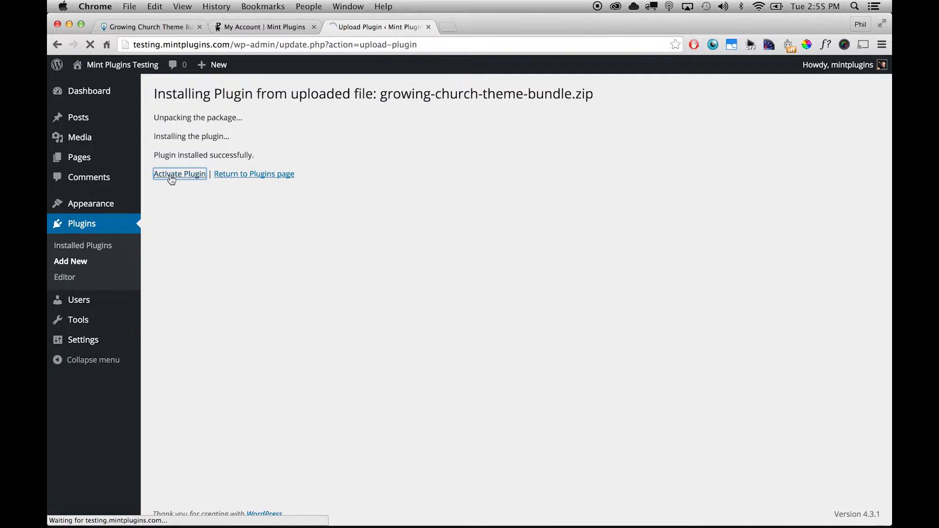
click(180, 174)
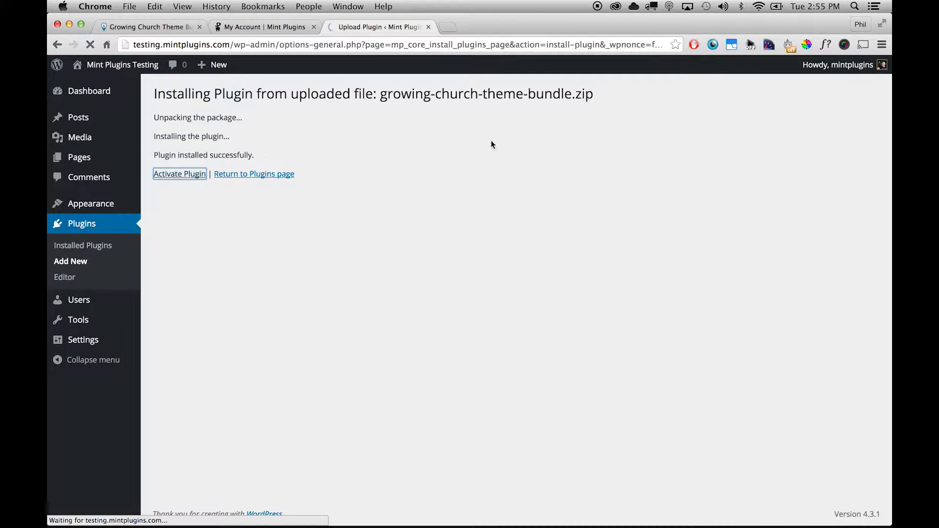
click(180, 174)
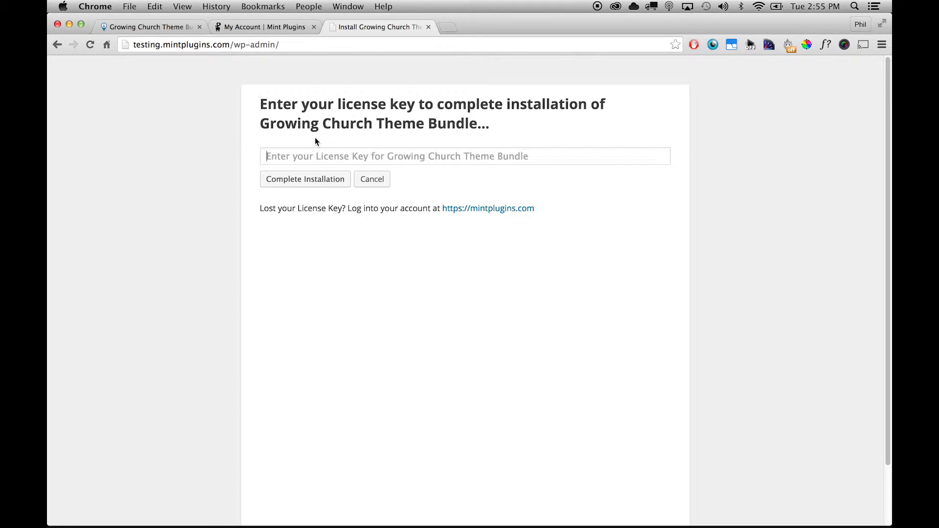
- Paste the license key into the field and complete the installation
right_click(419, 156)
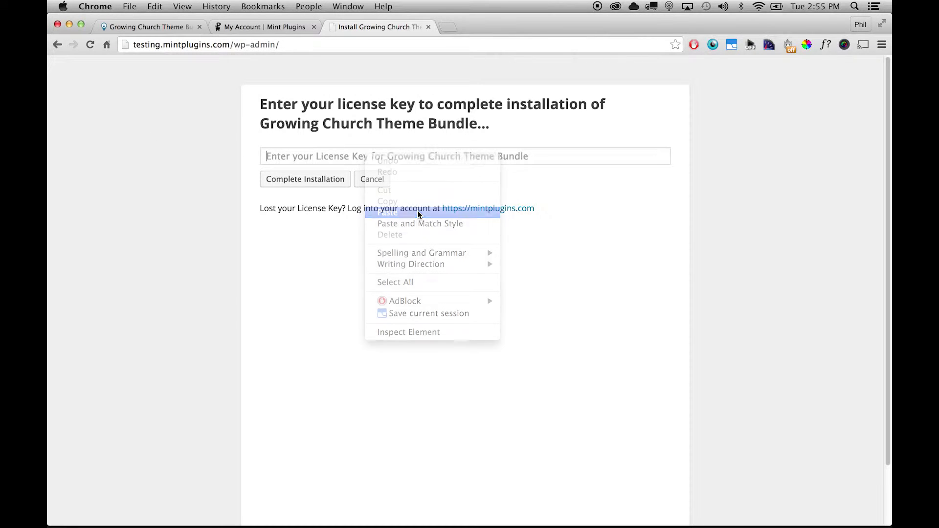
click(387, 213)
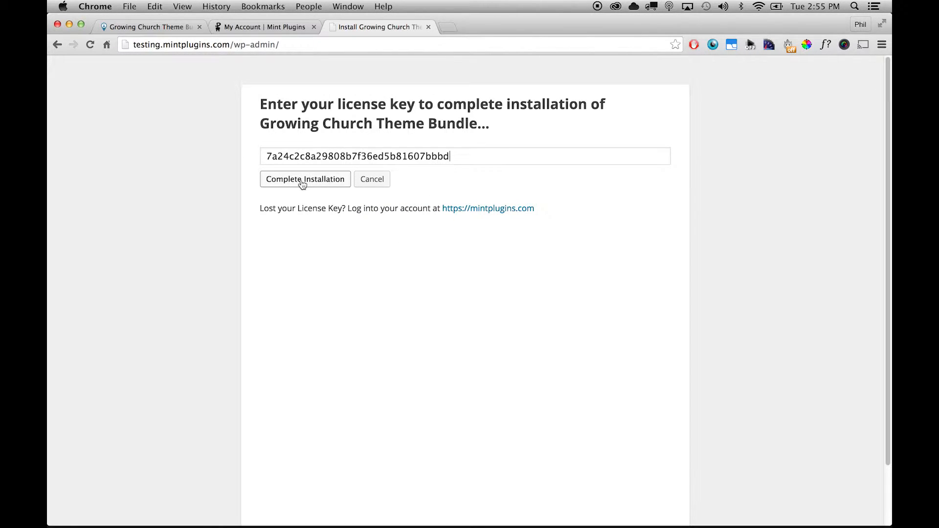
click(305, 179)
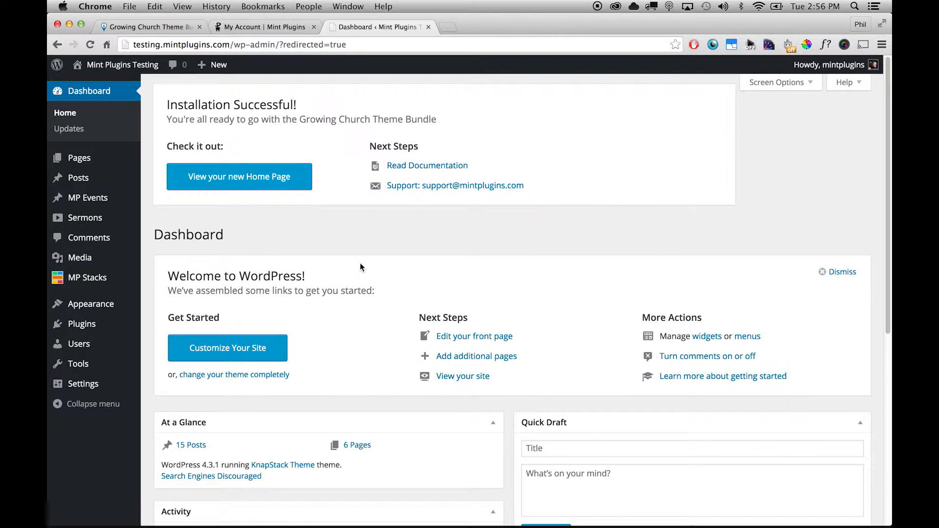
mouse_move(176, 82)
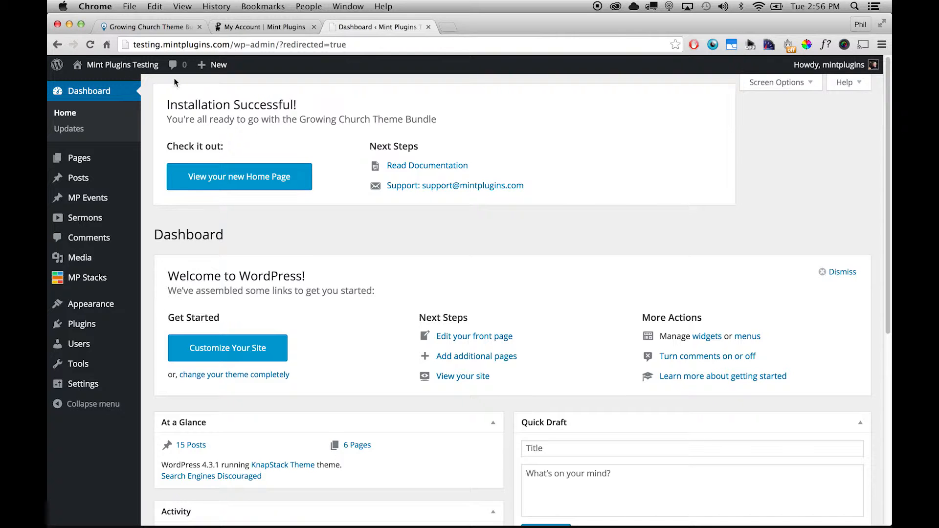
mouse_move(172, 124)
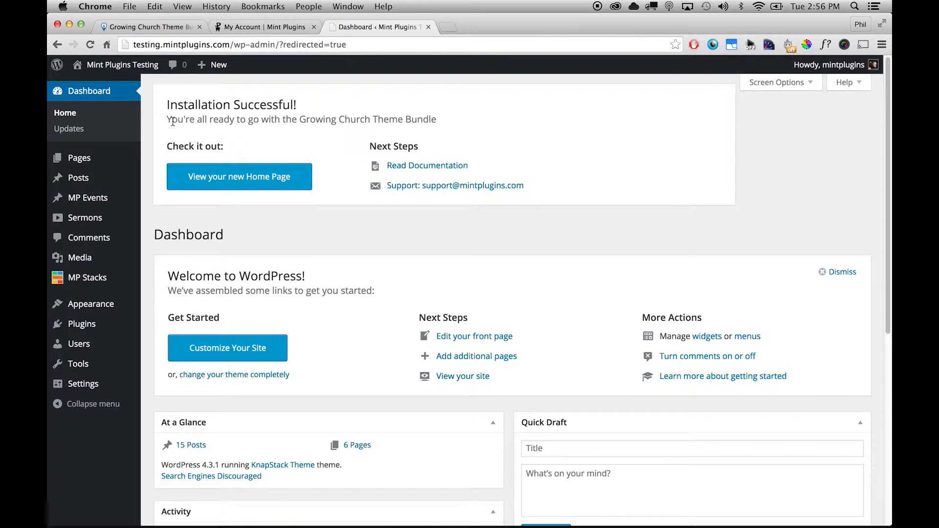
mouse_move(239, 181)
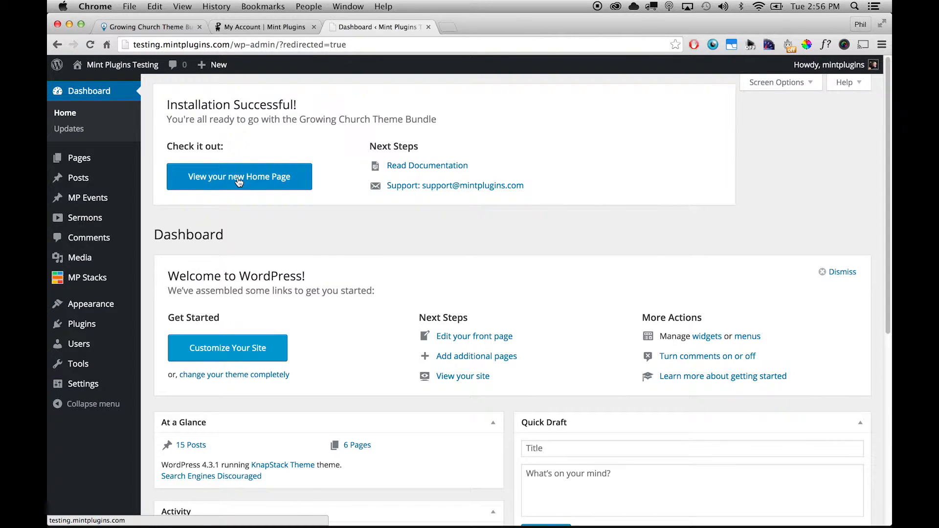
- Open 'View your new Home Page' and scroll through the welcome, sermons and about sections
click(239, 177)
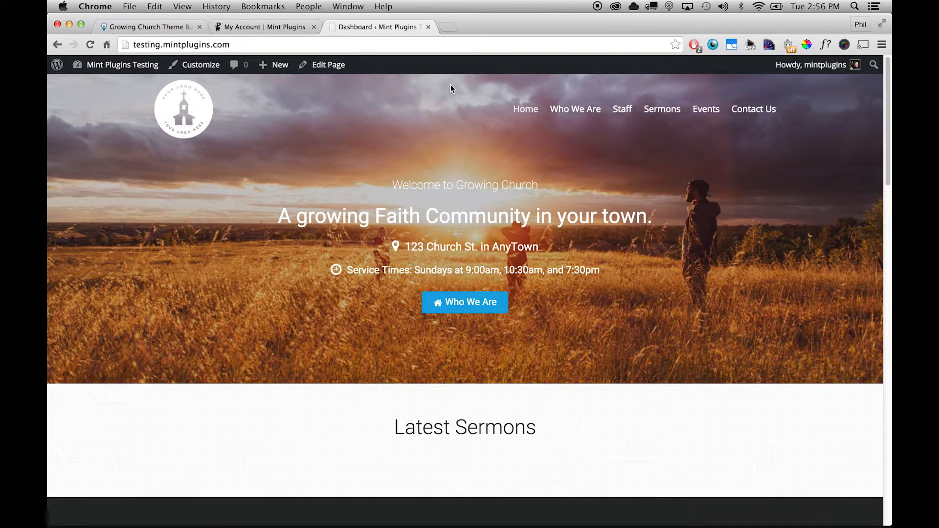
mouse_move(888, 92)
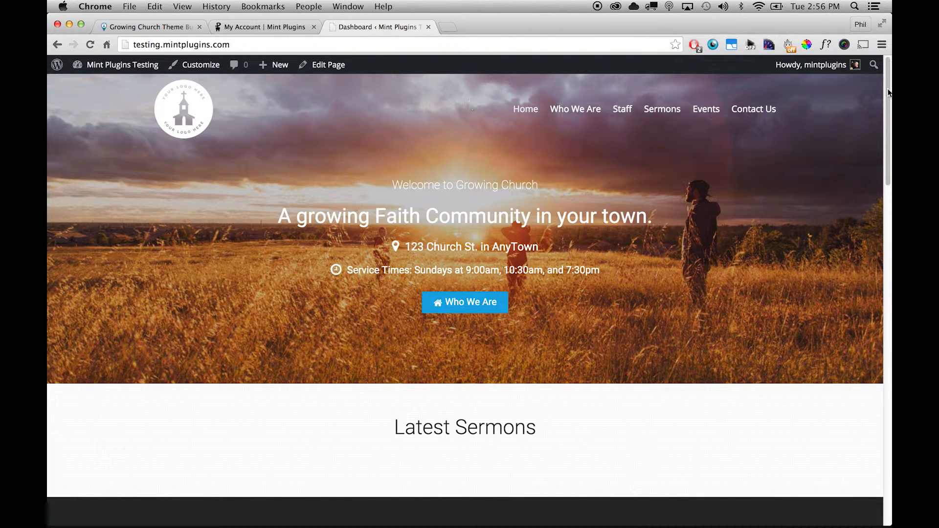
scroll(down, 3)
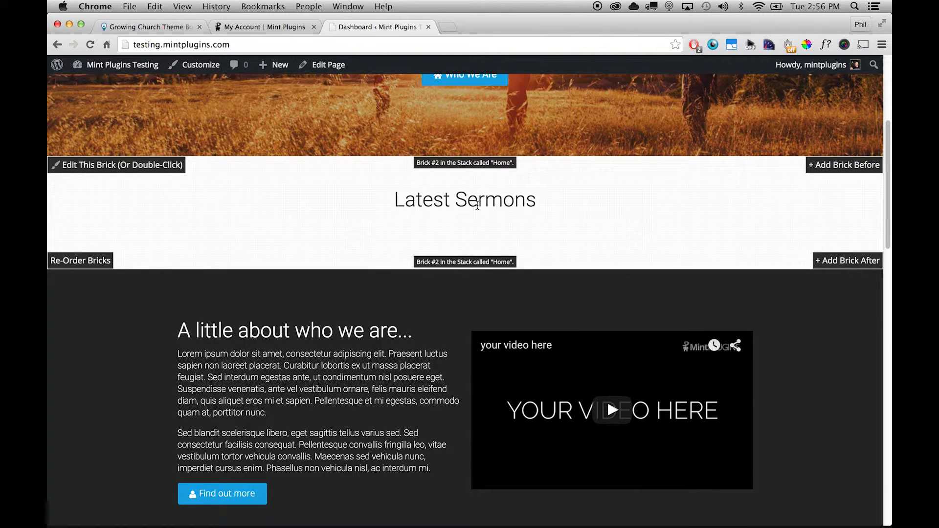
mouse_move(644, 234)
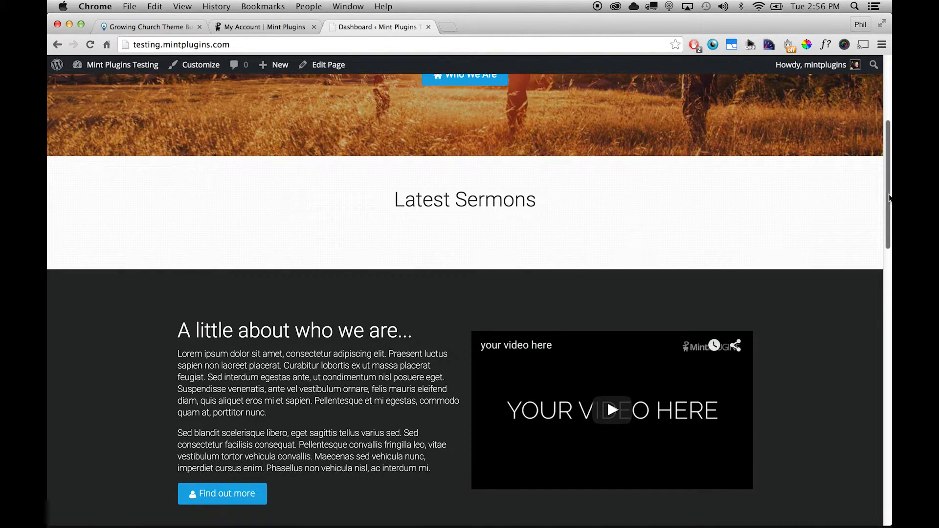
scroll(down, 3)
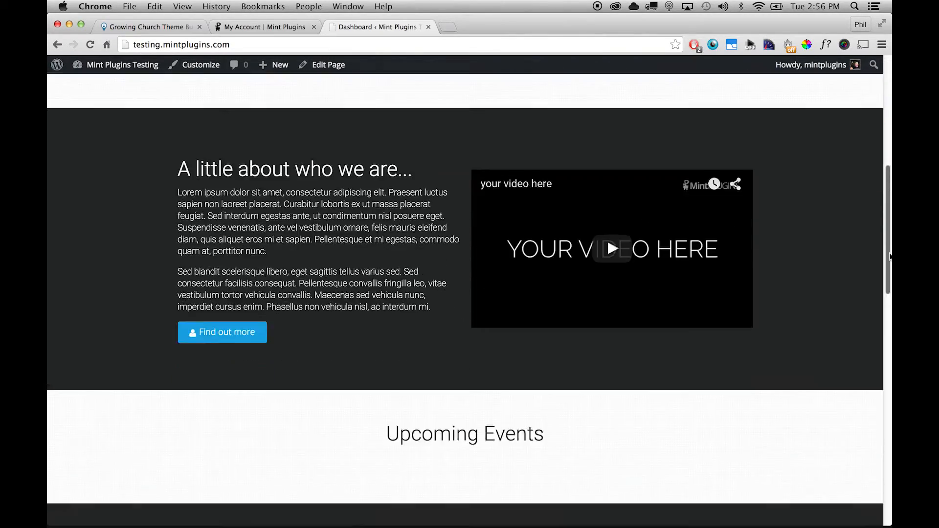
scroll(down, 3)
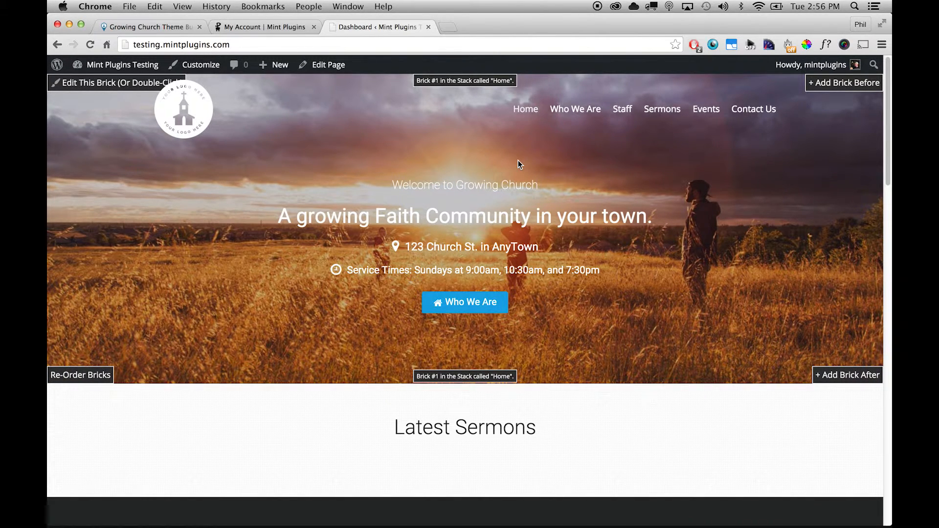
mouse_move(276, 232)
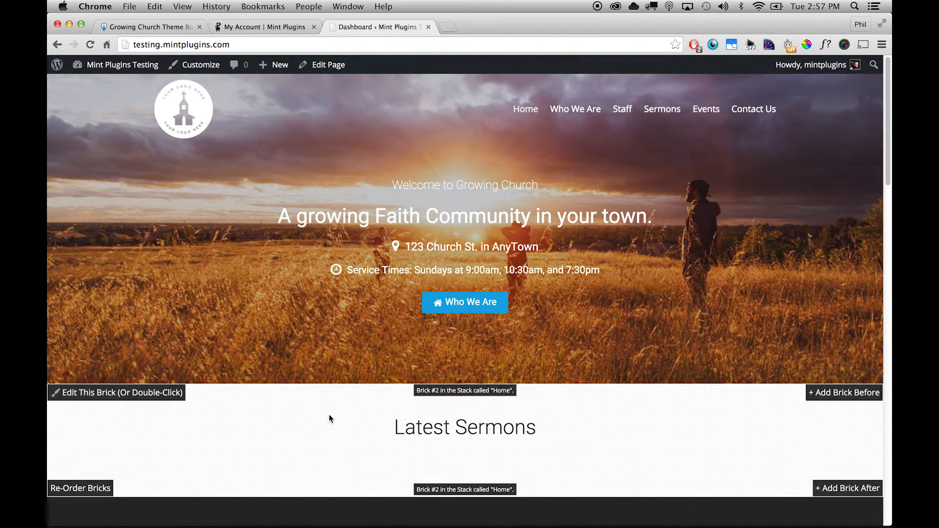
scroll(down, 3)
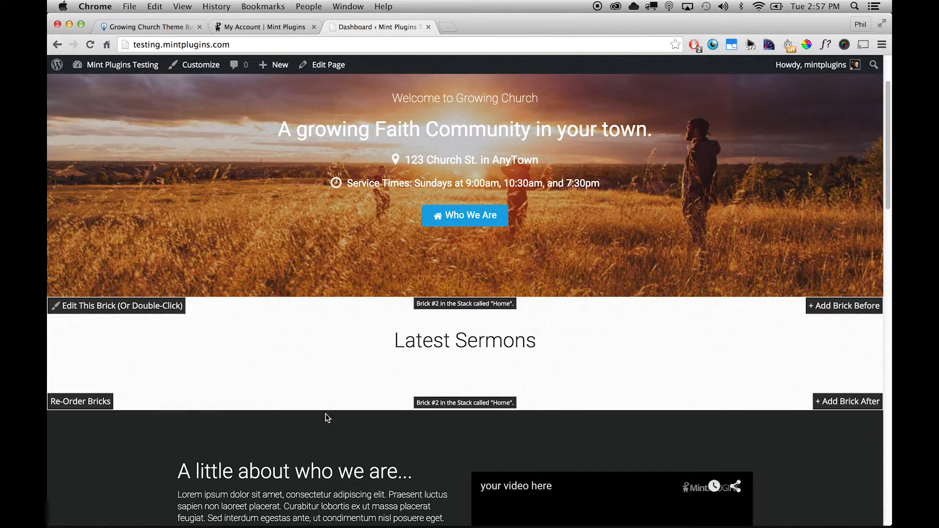
mouse_move(346, 348)
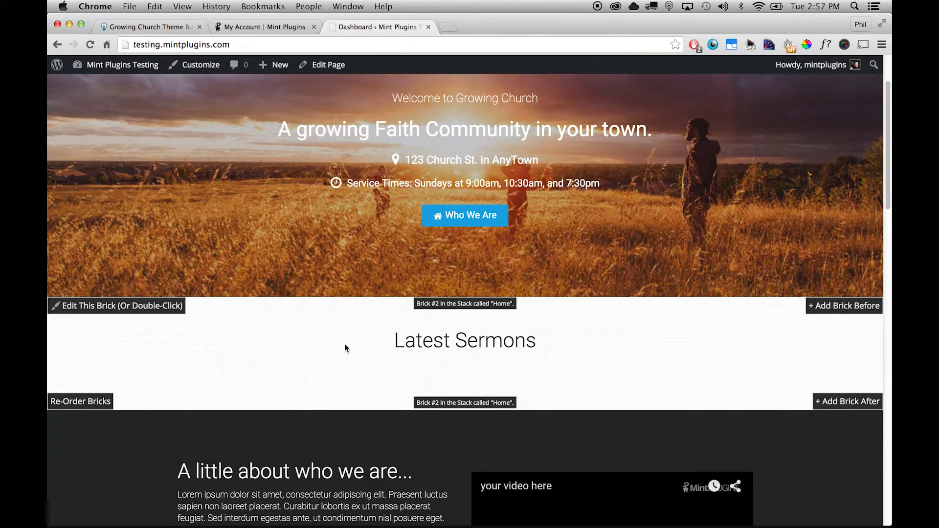
mouse_move(142, 312)
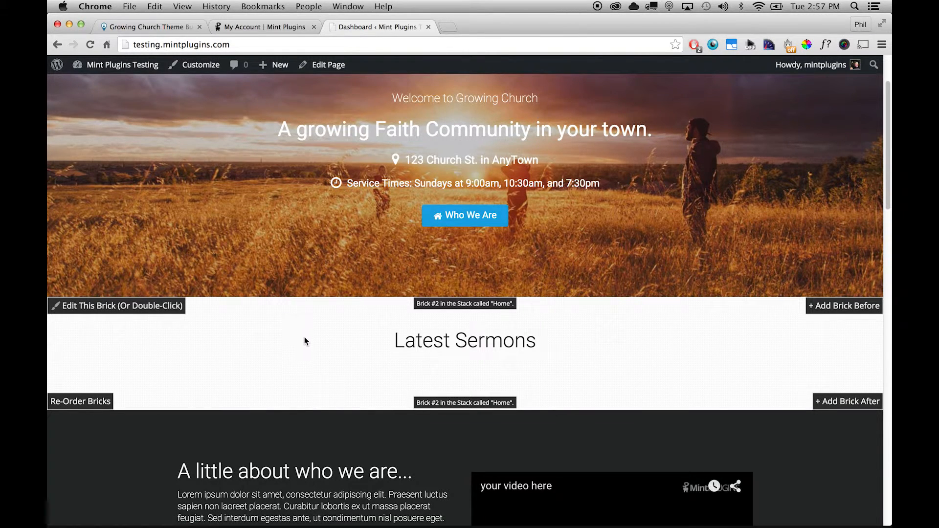
scroll(up, 3)
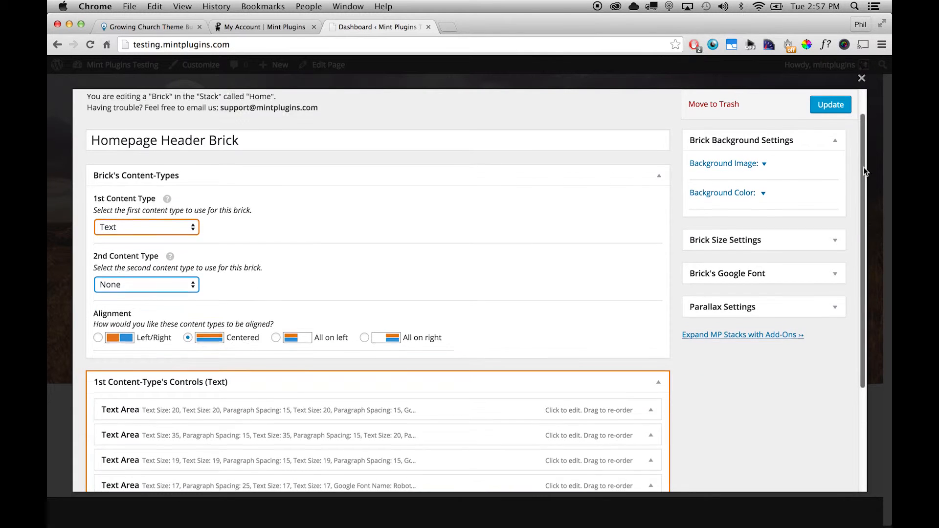
scroll(down, 3)
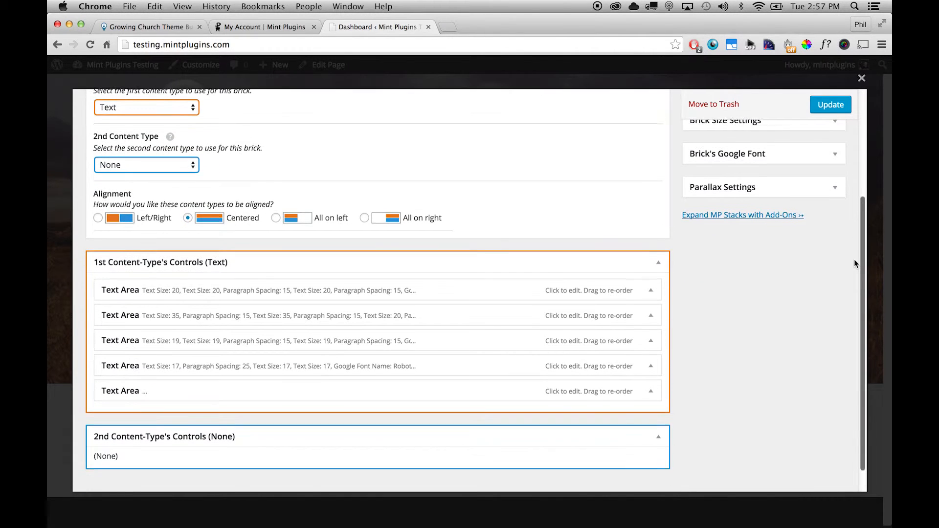
scroll(down, 3)
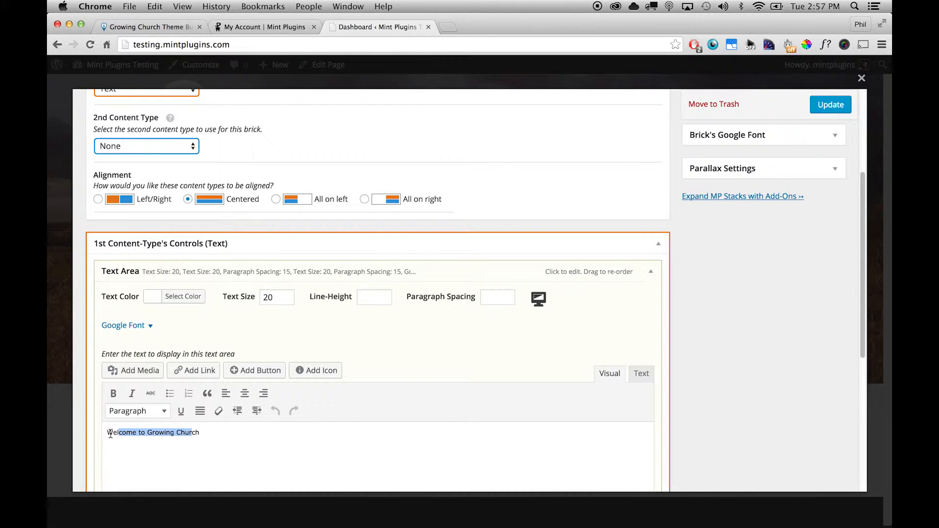
click(213, 443)
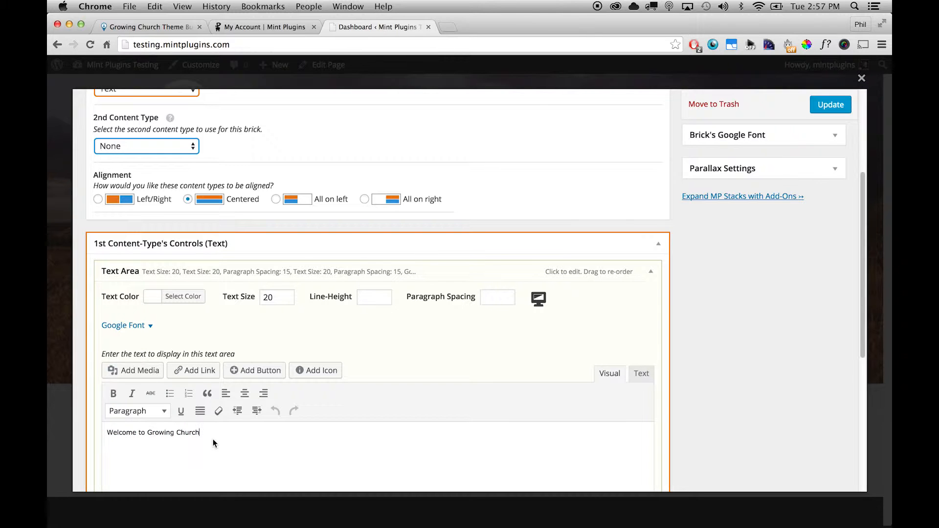
mouse_move(208, 440)
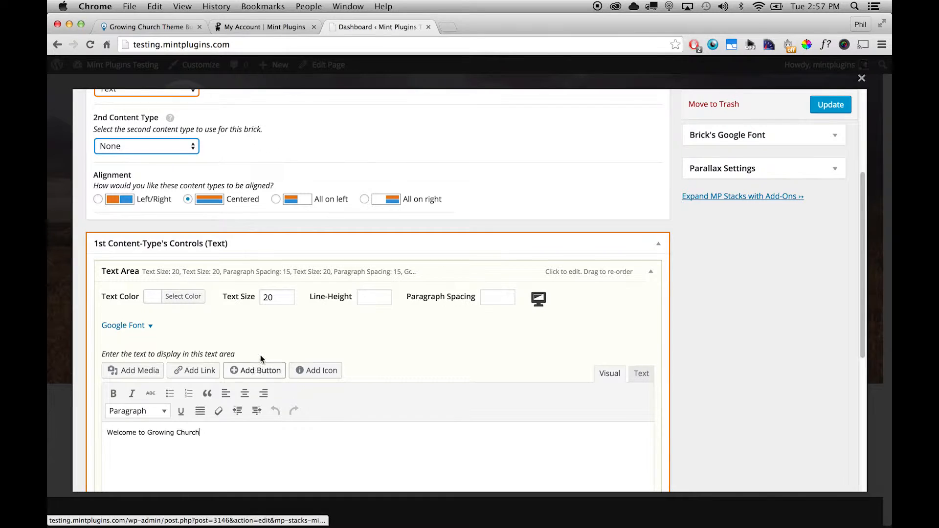
click(272, 297)
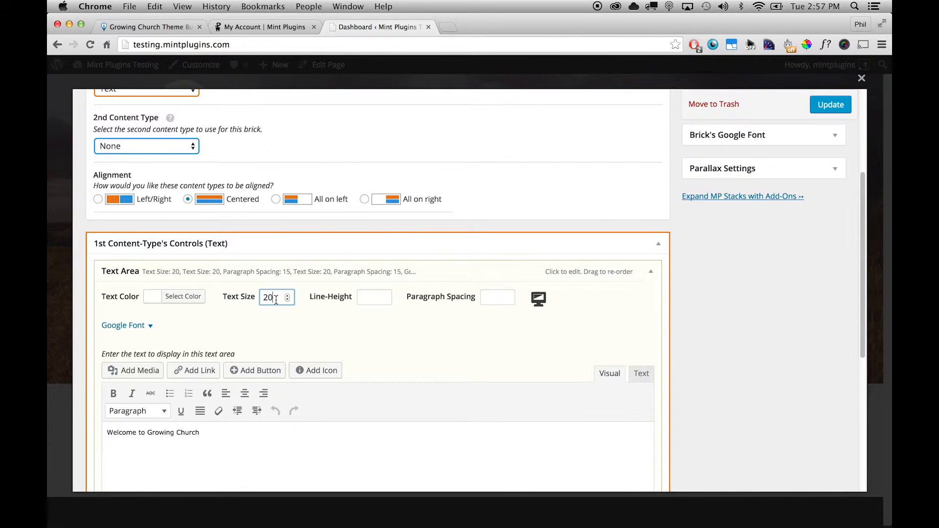
mouse_move(180, 307)
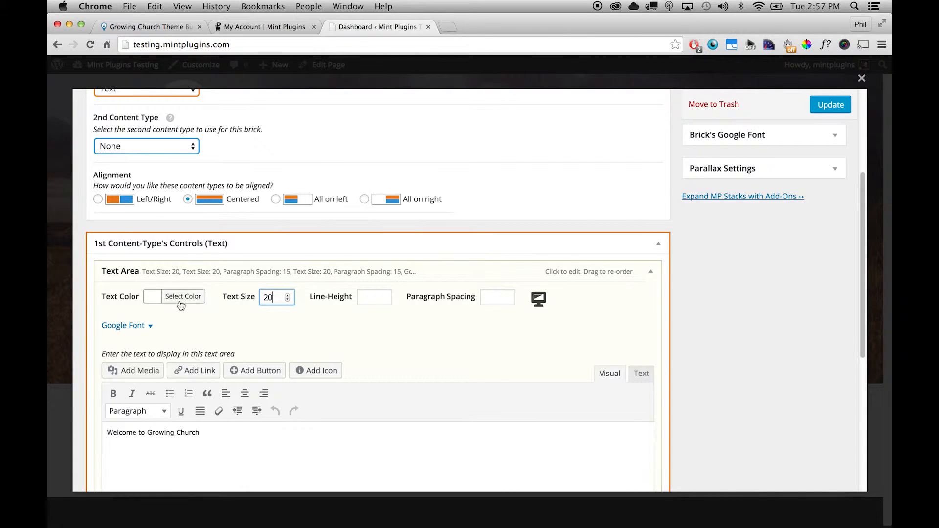
click(182, 297)
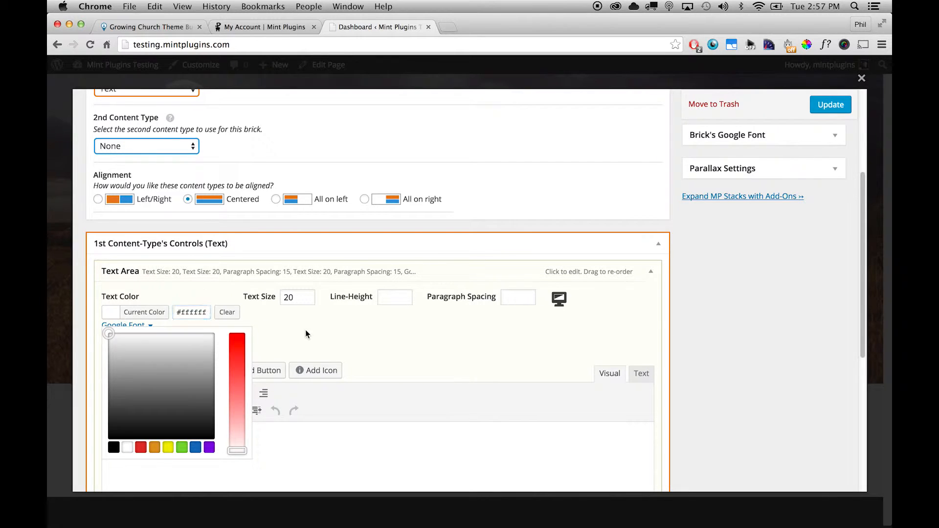
click(123, 325)
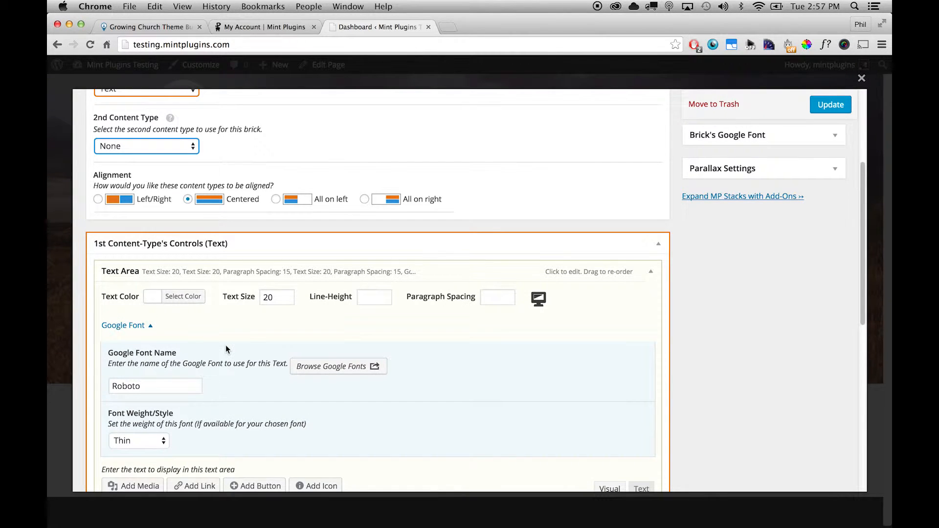
scroll(down, 3)
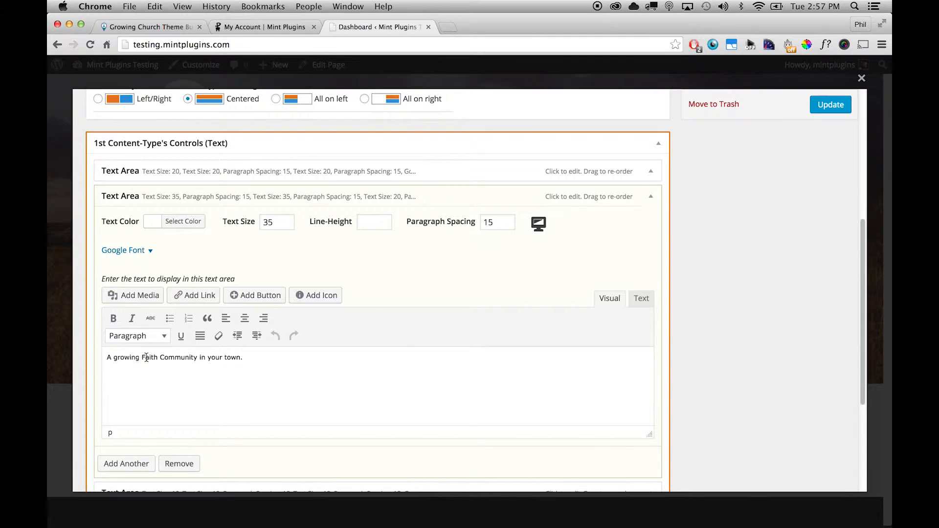
triple_click(174, 357)
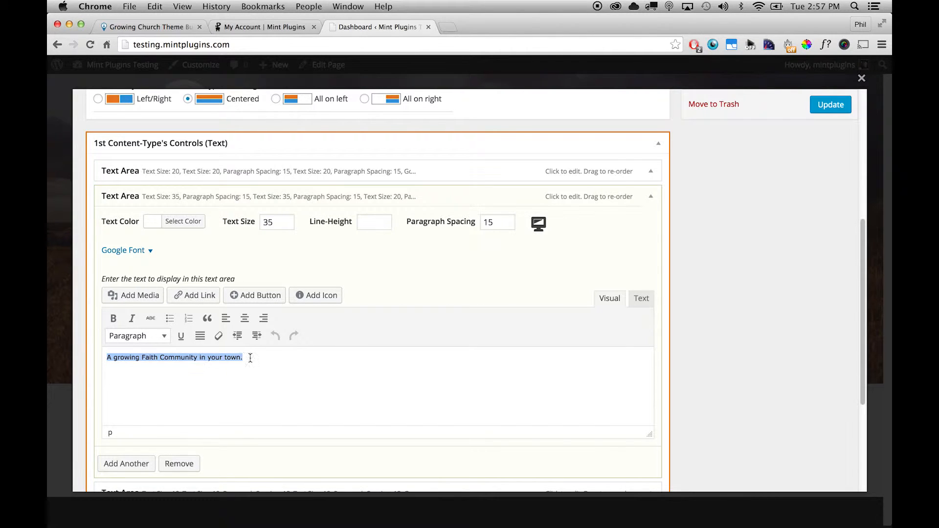
click(258, 379)
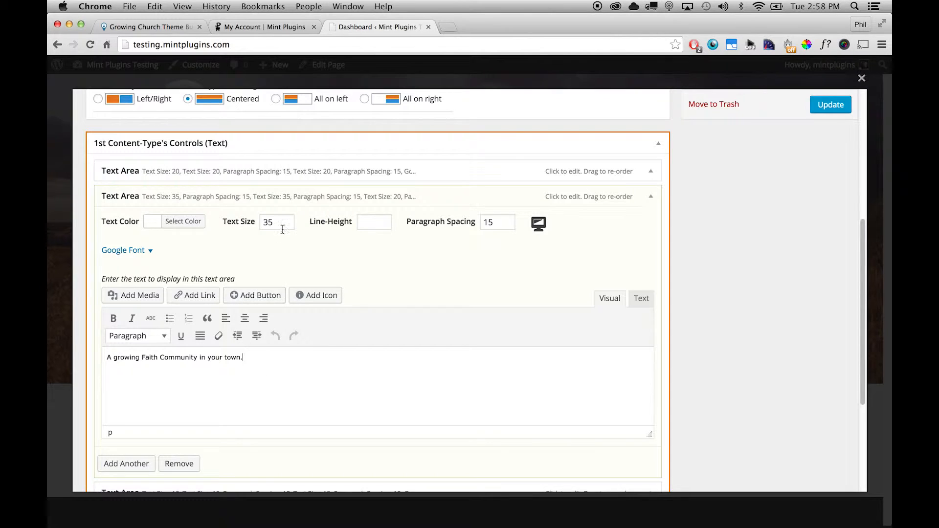
mouse_move(238, 252)
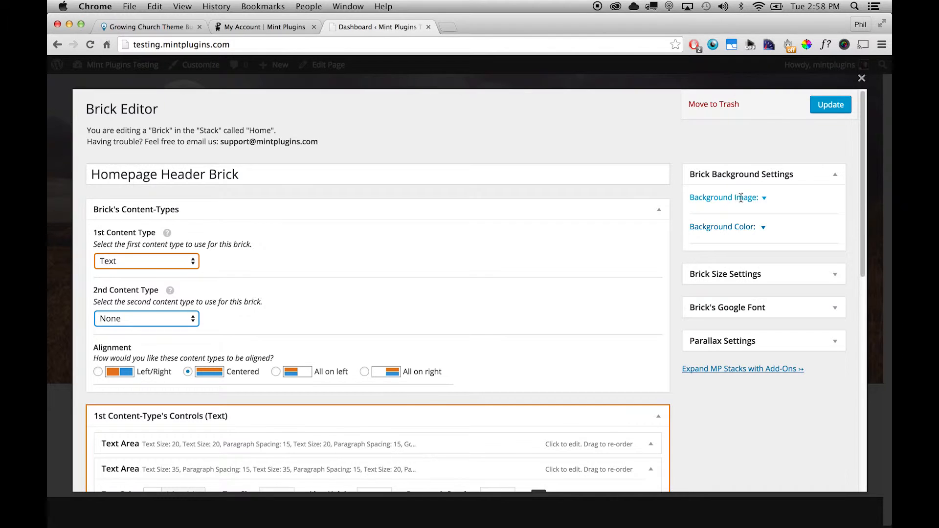
mouse_move(749, 200)
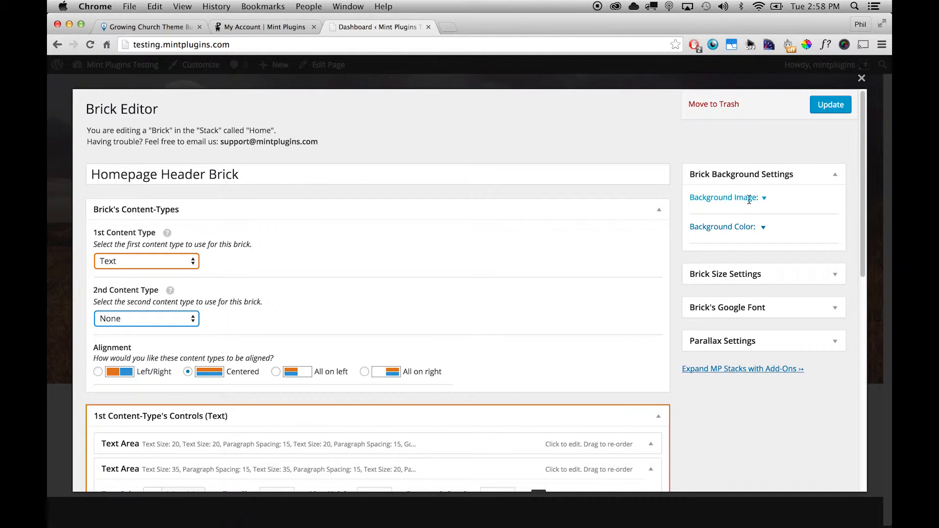
- Check the header brick's sunset background image setting, then close the Media Library and Brick Editor
click(724, 198)
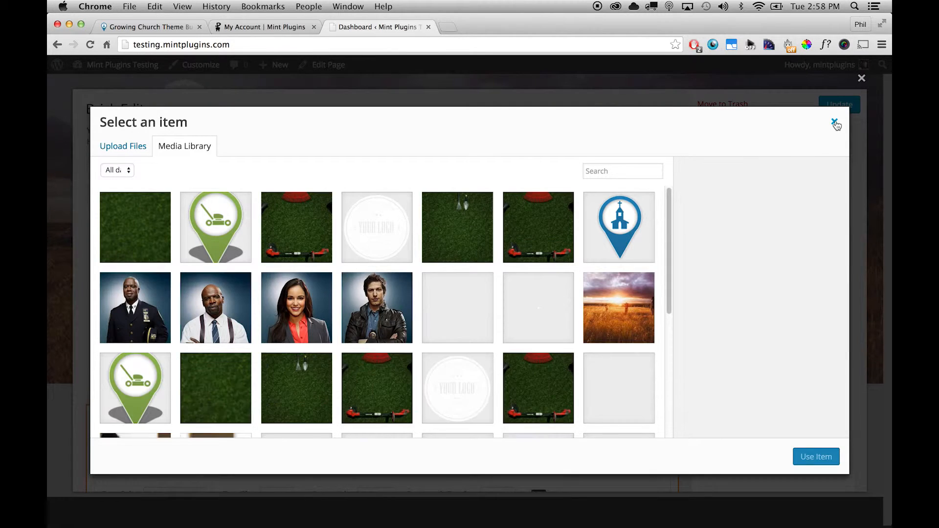
click(833, 122)
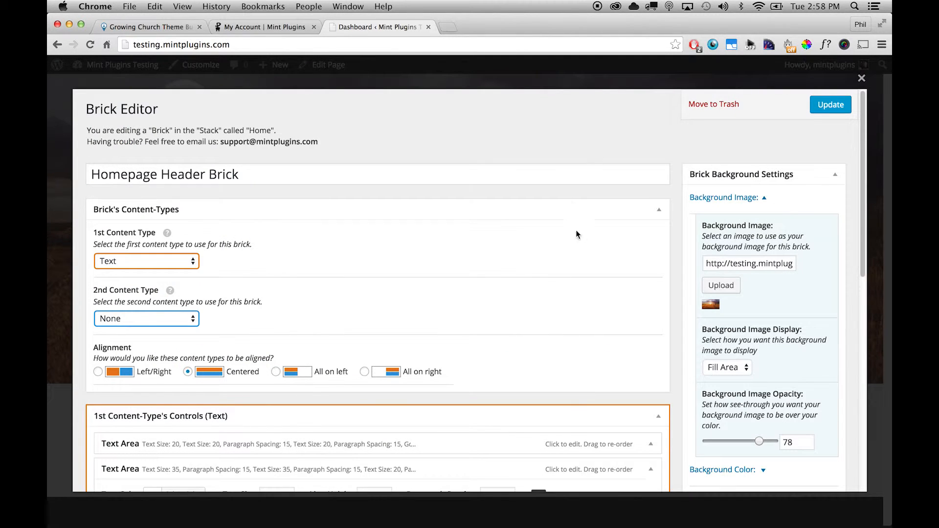
mouse_move(711, 237)
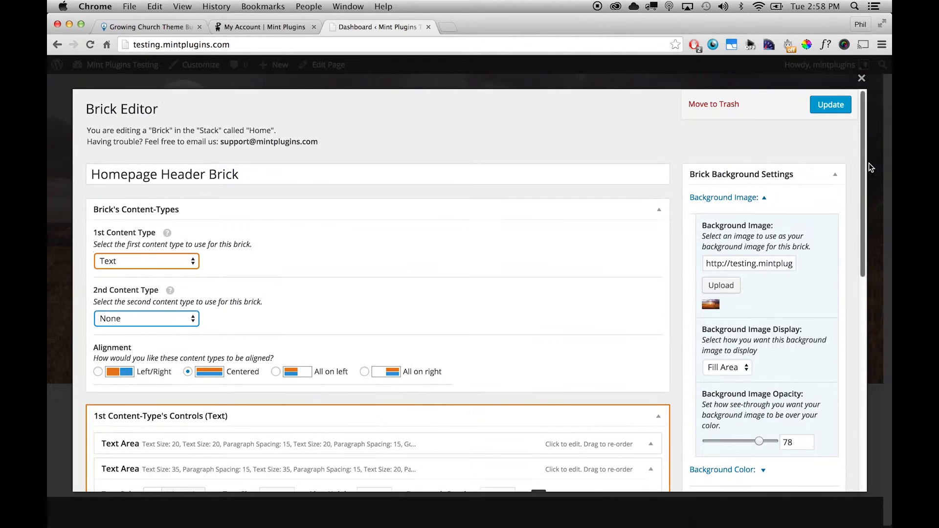
click(831, 104)
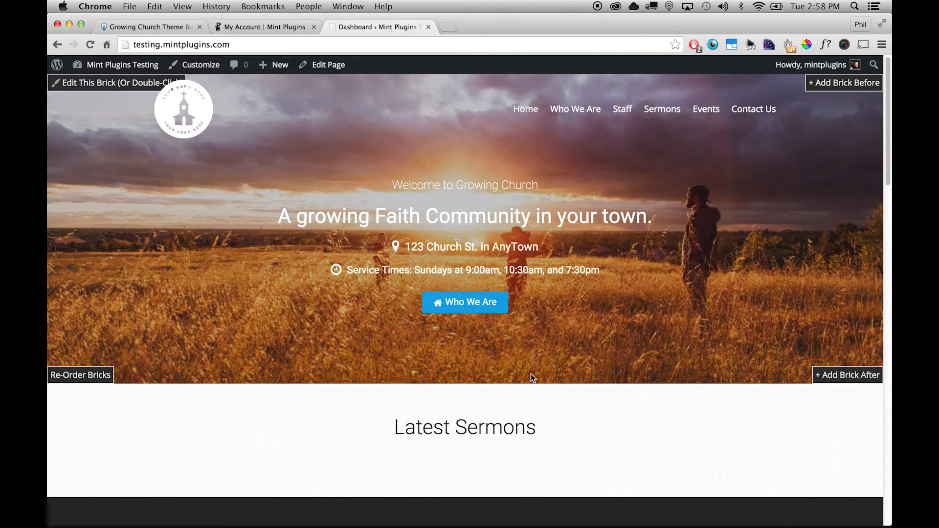
mouse_move(569, 343)
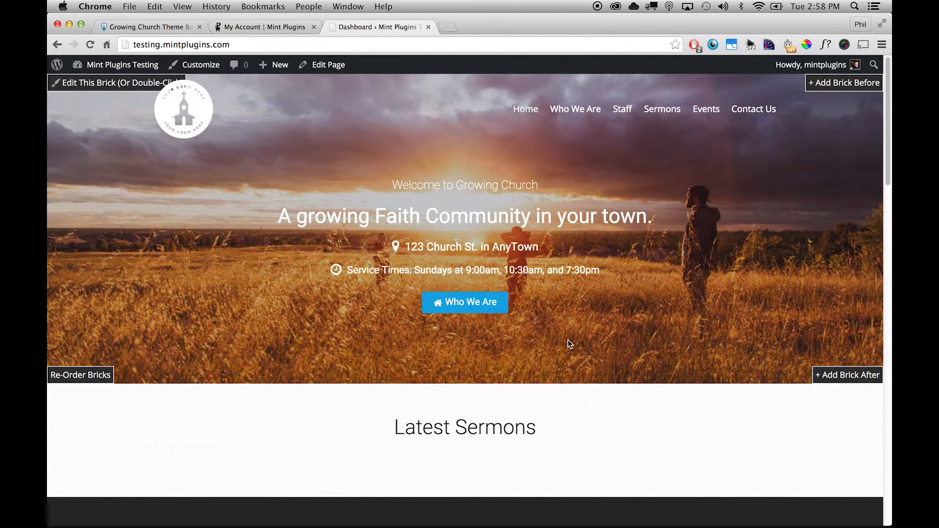
mouse_move(703, 256)
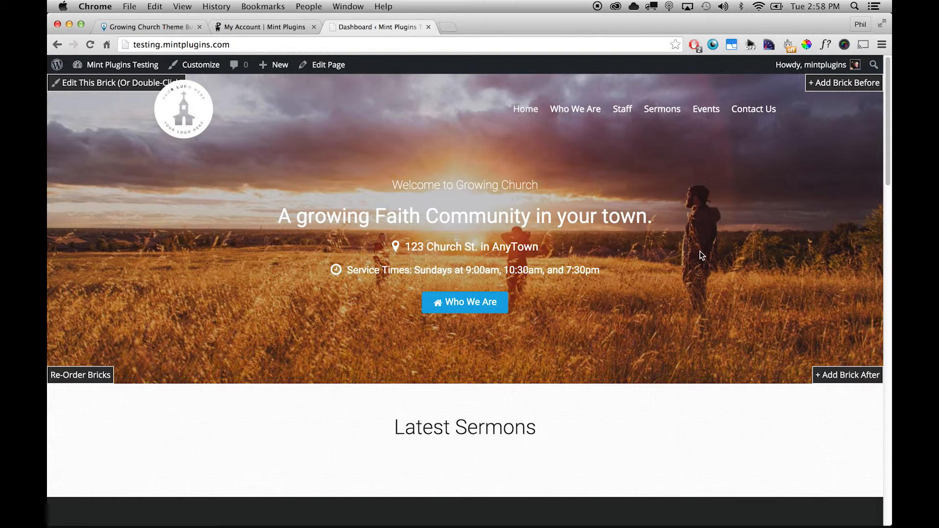
- Scroll to the 'A little about who we are...' brick and highlight its lorem ipsum text
scroll(down, 3)
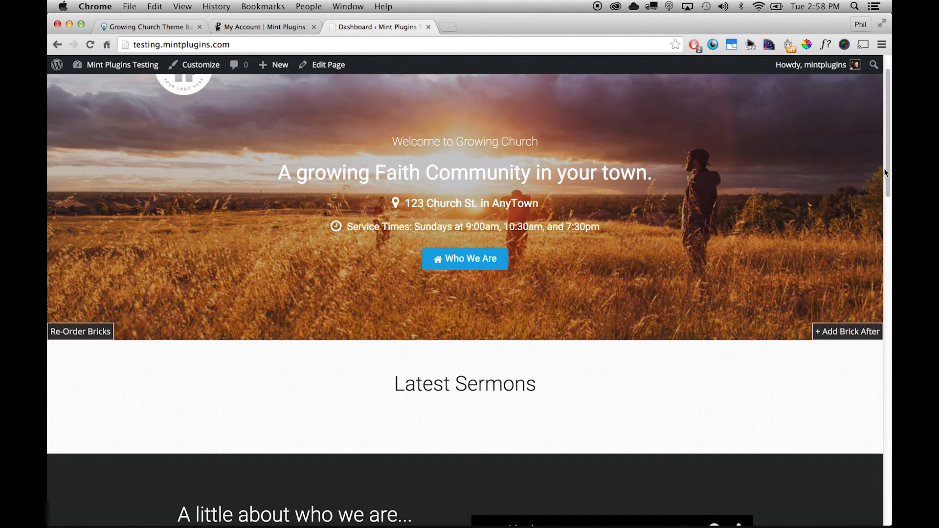
scroll(down, 3)
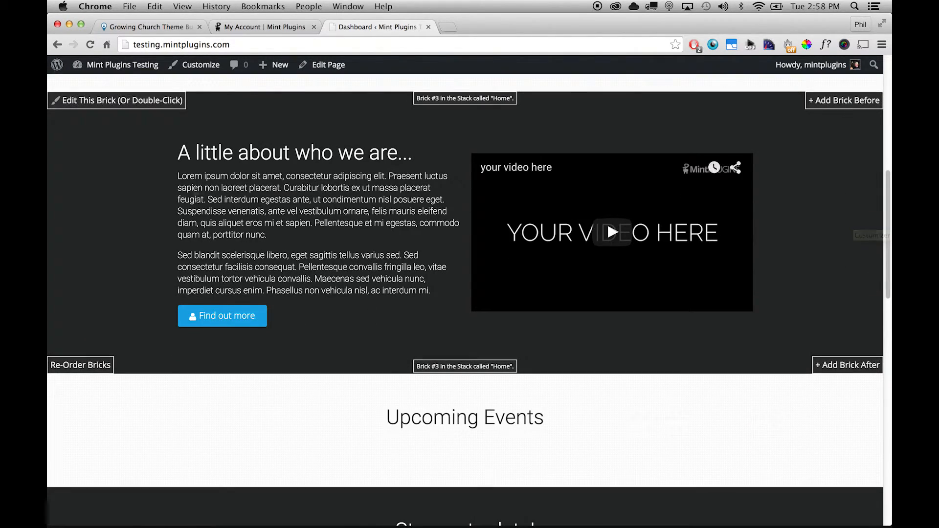
drag(177, 176, 429, 291)
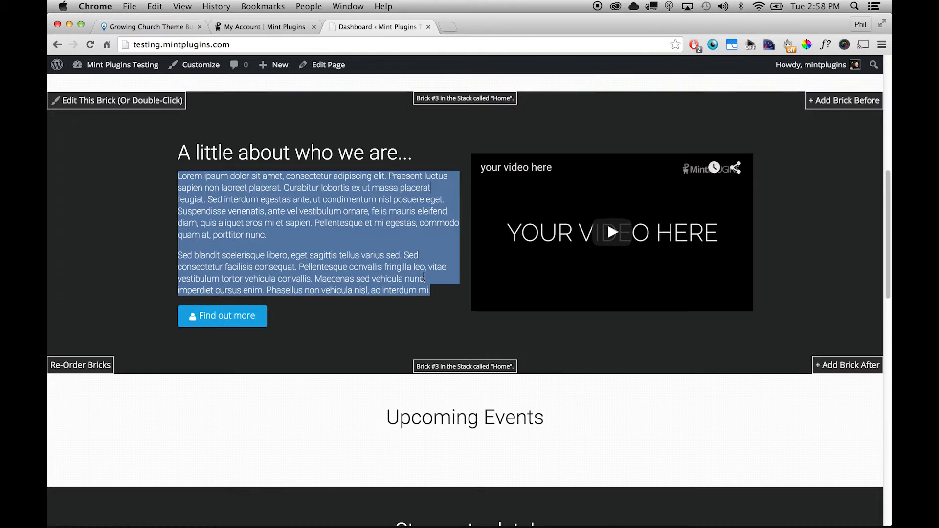
click(444, 266)
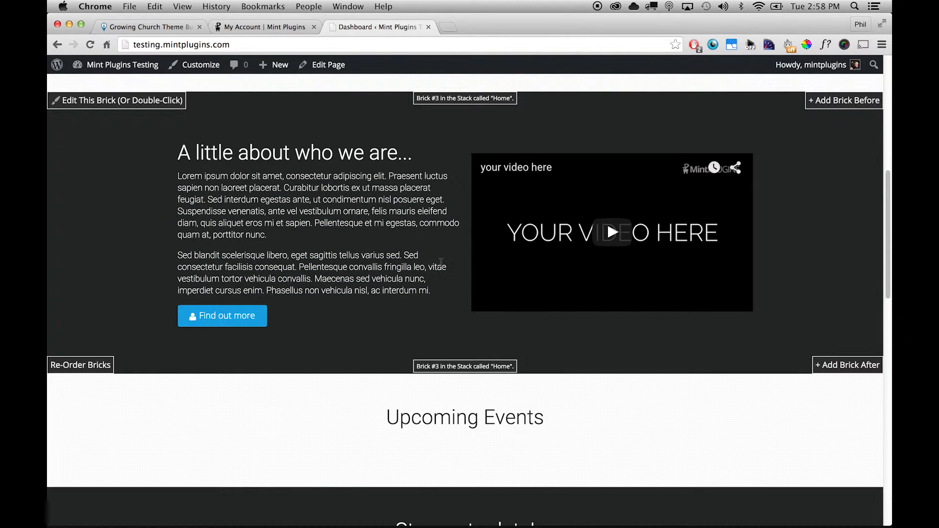
mouse_move(560, 209)
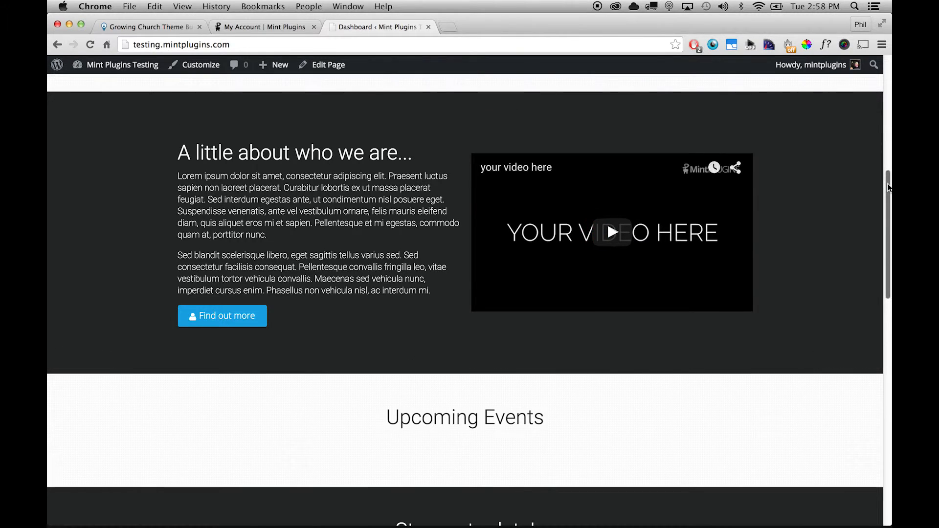
- Scroll past Upcoming Events and Stay up to date! to the Our Latest Posts brick
scroll(down, 3)
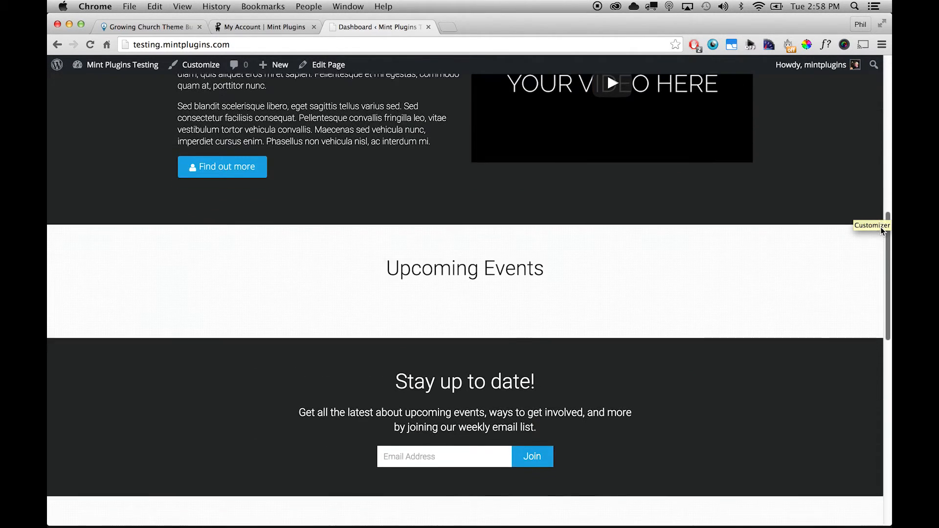
scroll(down, 3)
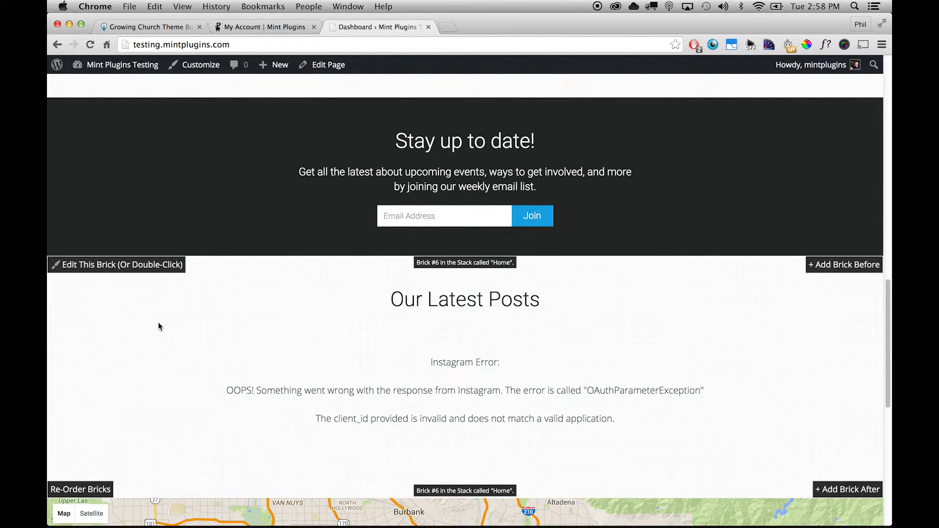
mouse_move(149, 328)
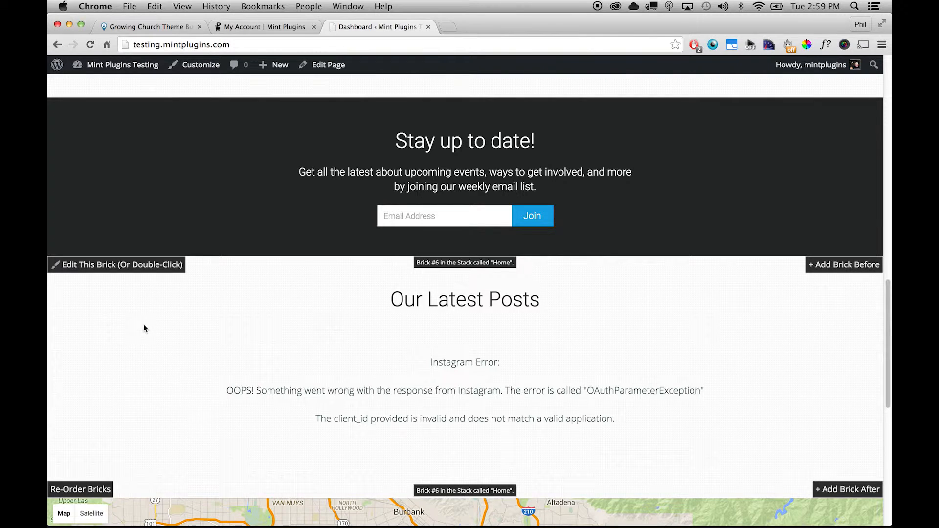
mouse_move(118, 323)
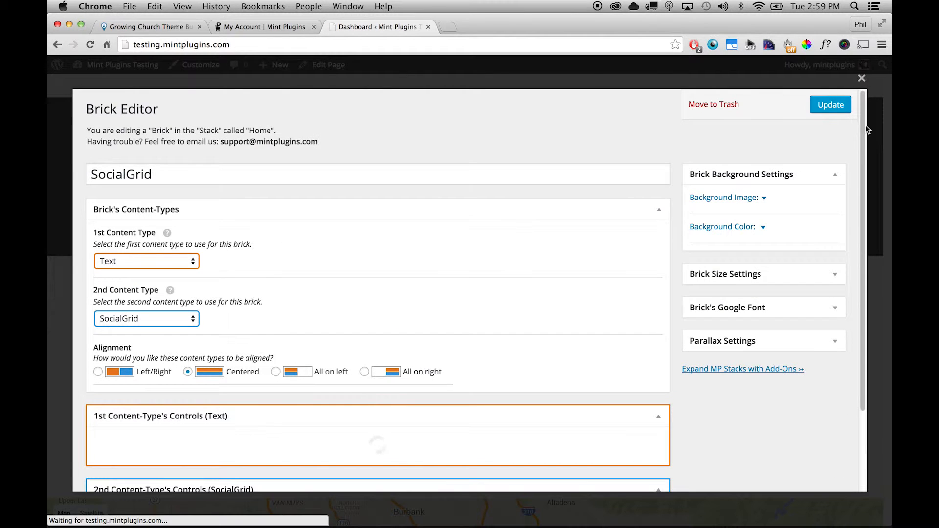
- Check the SocialGrid Feeds: Instagram user posts source for hillsongsafrica
scroll(down, 3)
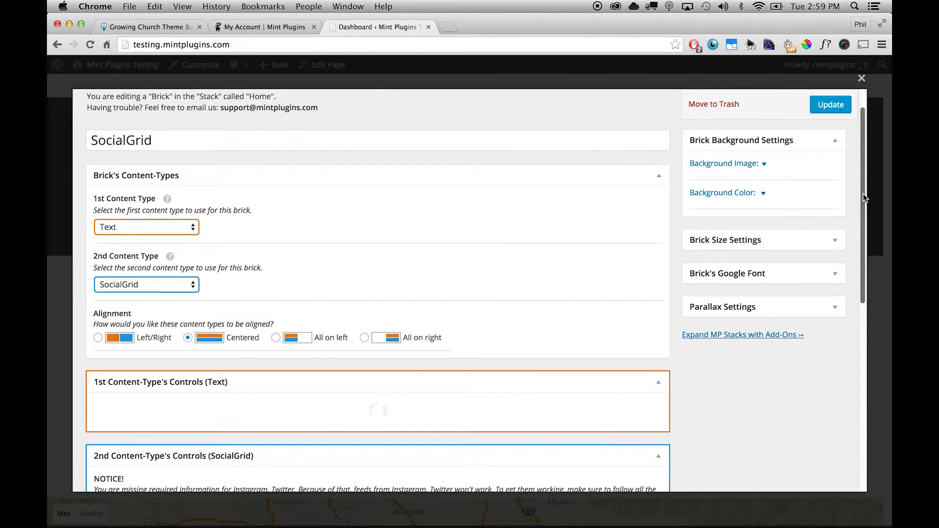
scroll(down, 3)
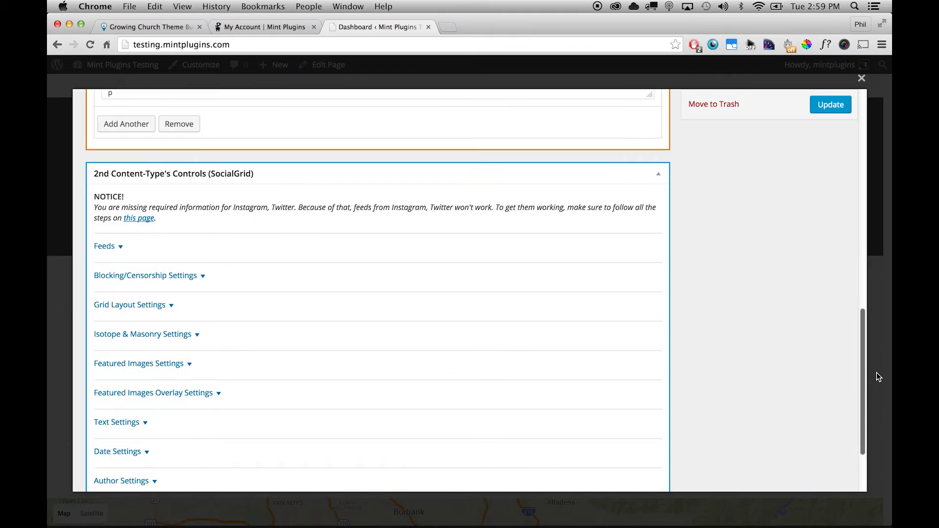
scroll(down, 3)
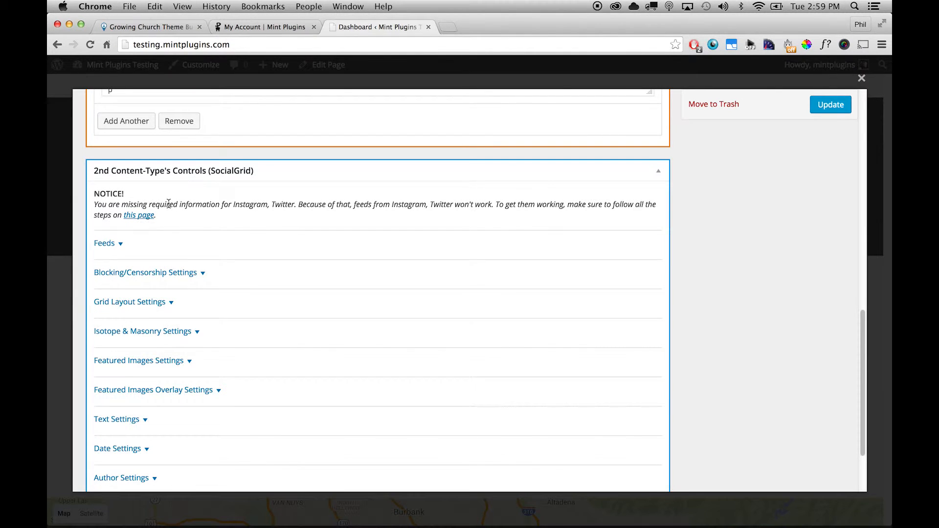
click(103, 243)
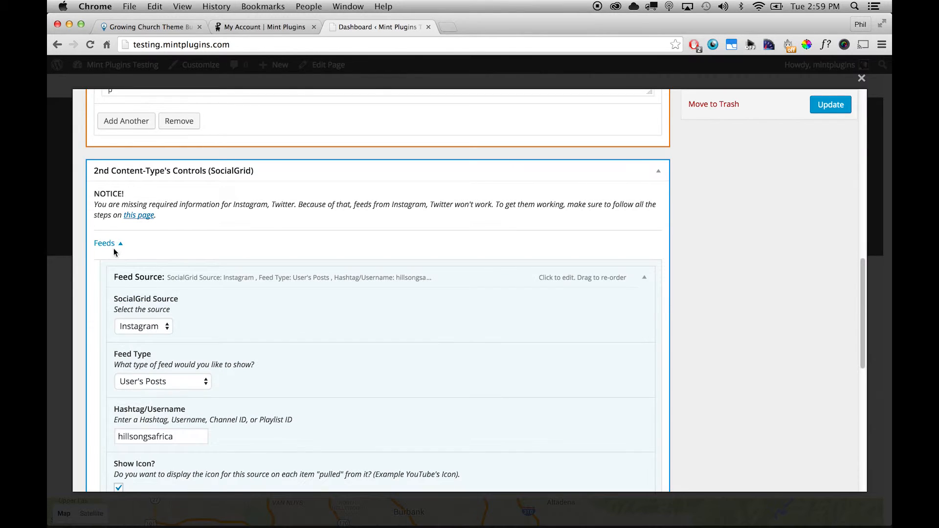
scroll(down, 3)
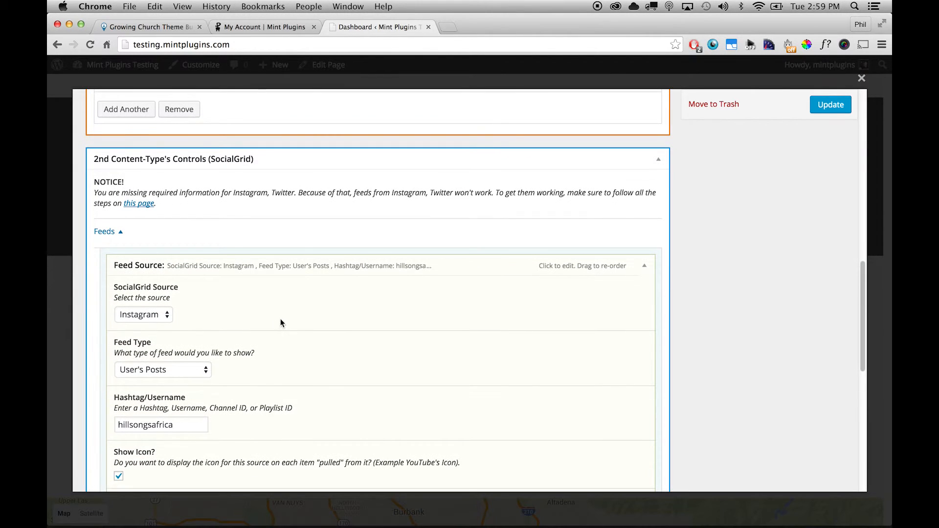
mouse_move(348, 405)
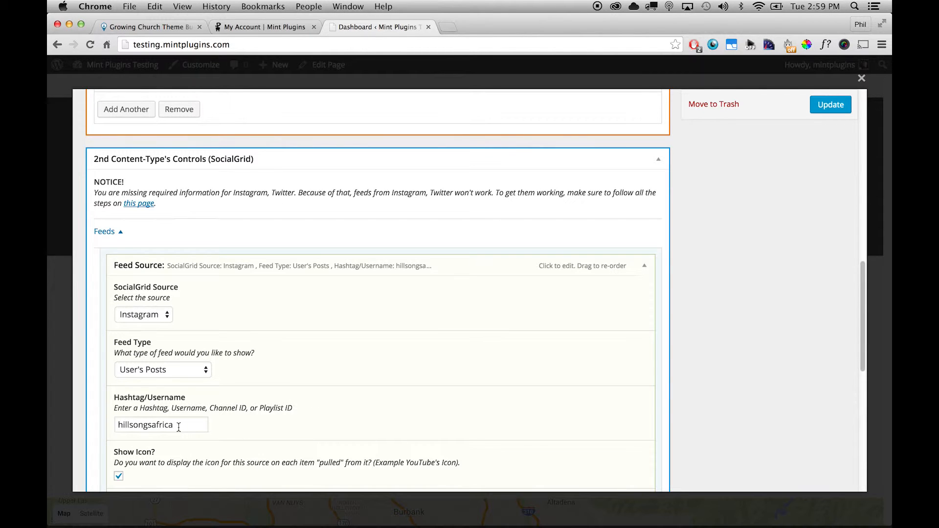
scroll(up, 3)
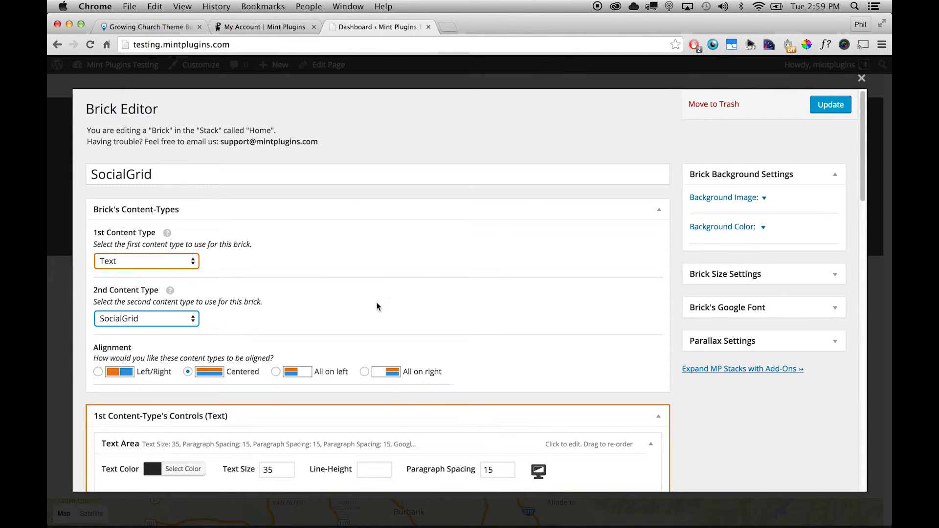
mouse_move(725, 108)
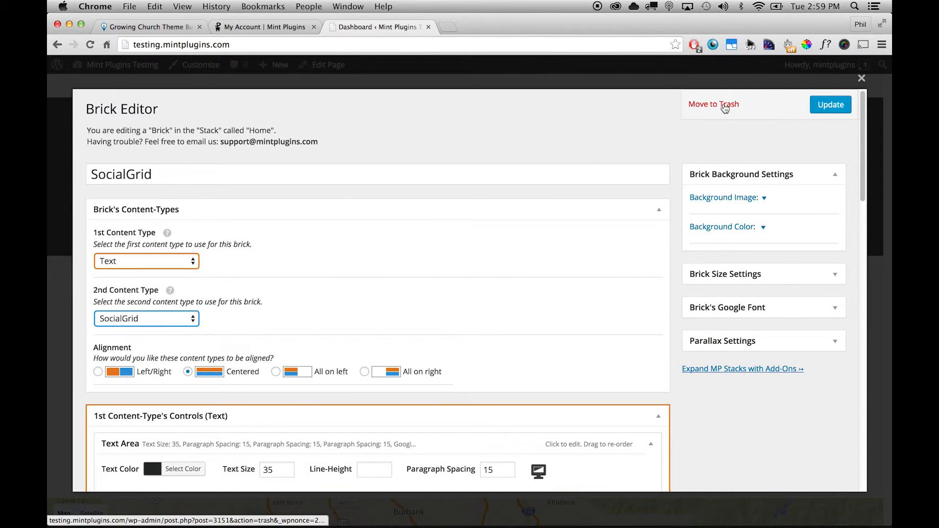
mouse_move(180, 140)
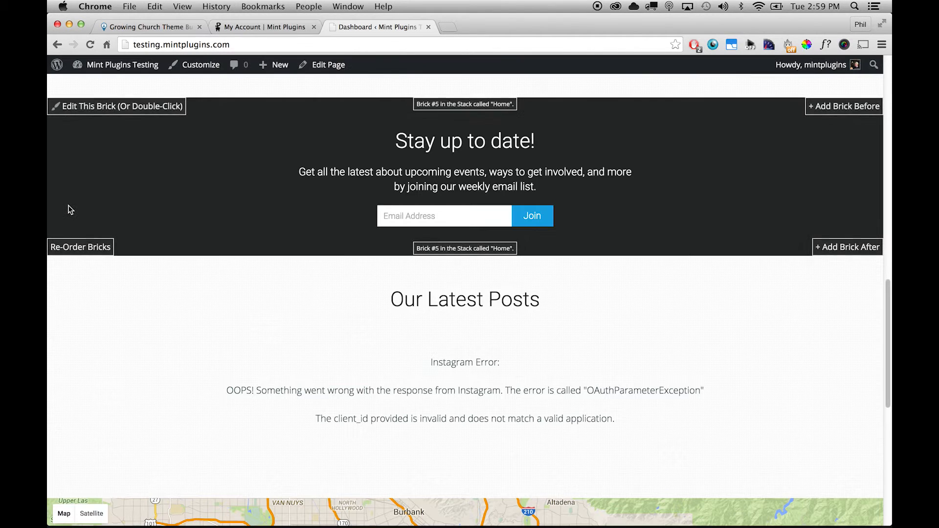
mouse_move(432, 290)
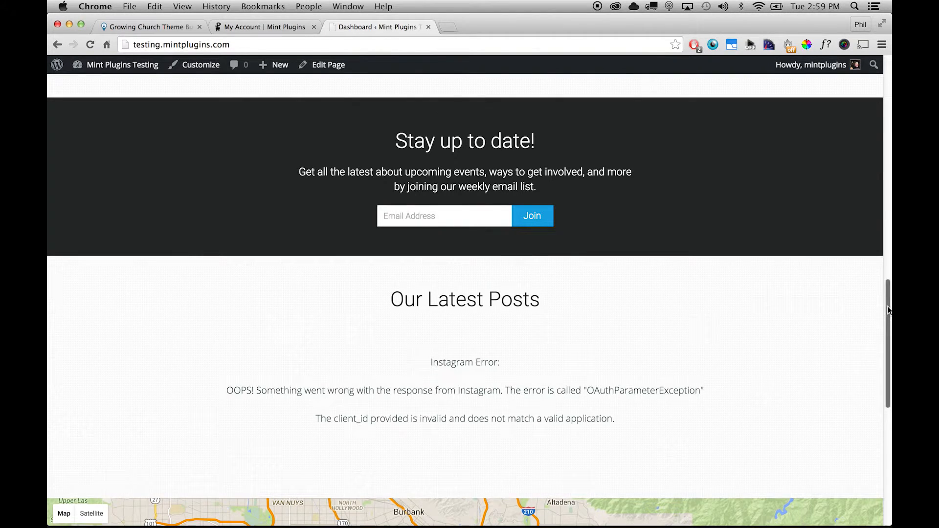
- Scroll to the footer and edit FOOTER Brick 2 with the social icons
scroll(down, 3)
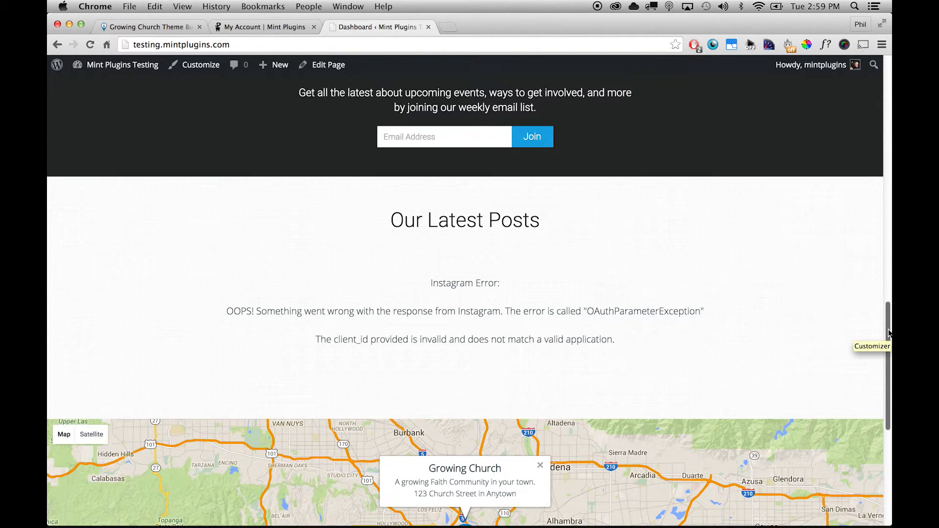
scroll(down, 3)
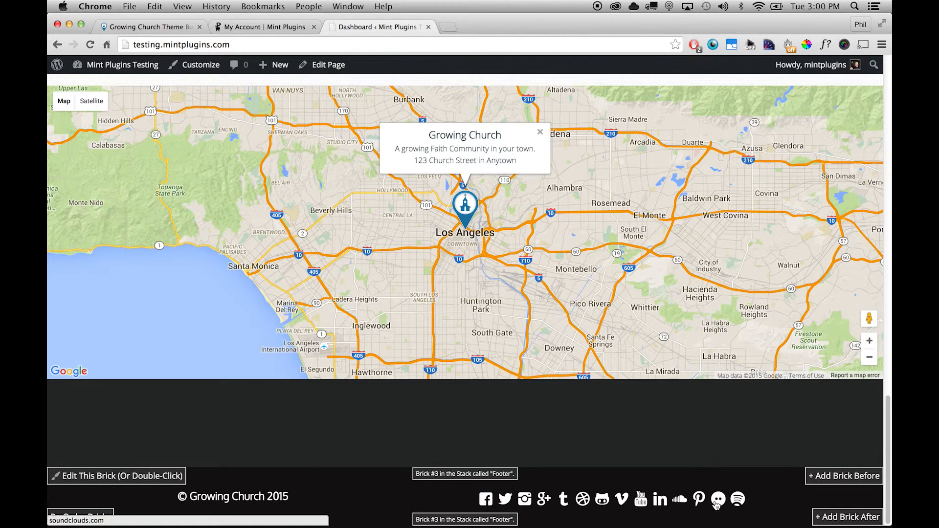
mouse_move(639, 500)
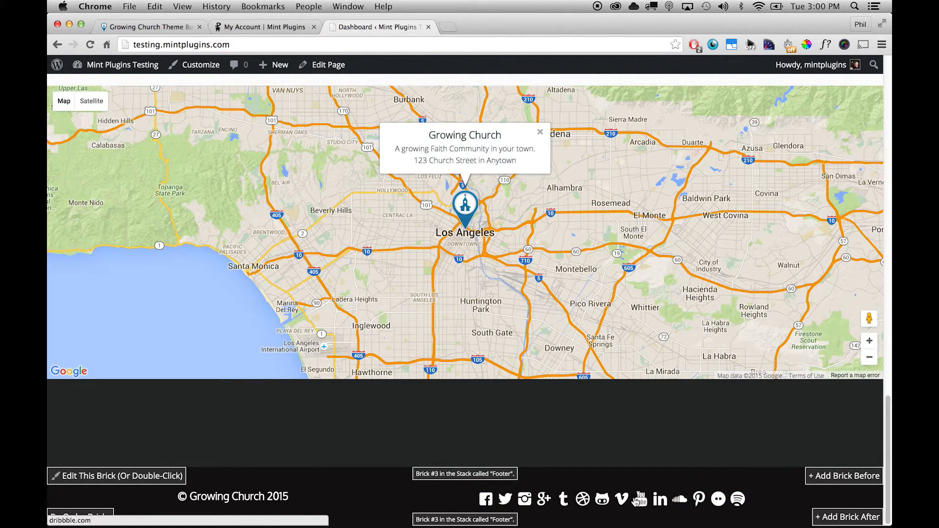
mouse_move(659, 511)
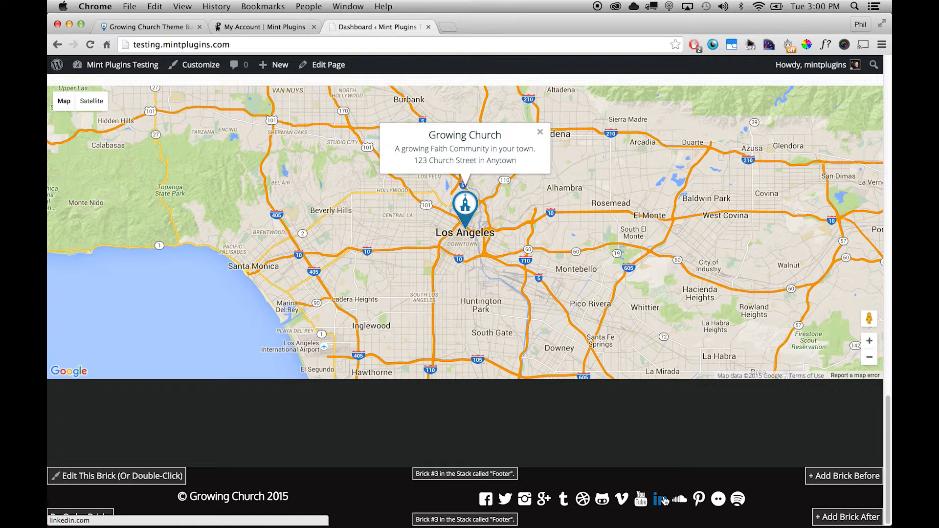
mouse_move(567, 500)
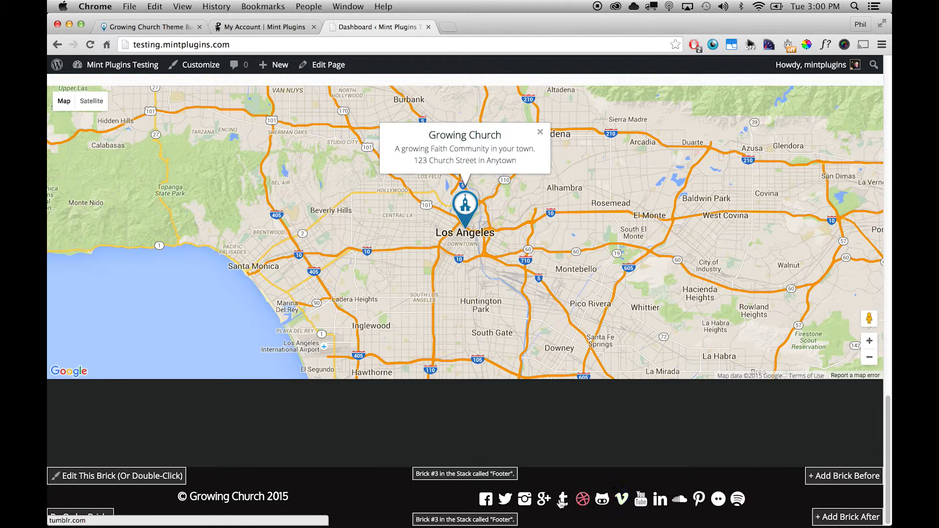
mouse_move(543, 498)
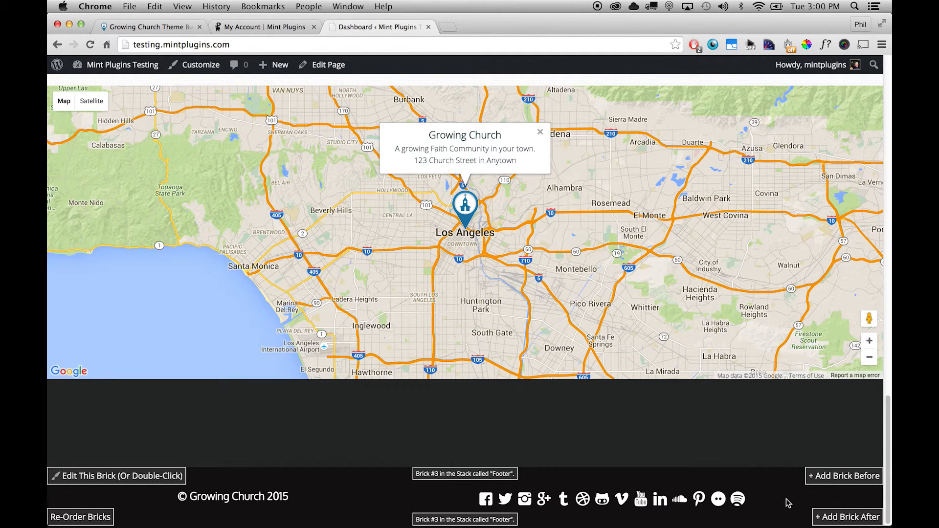
click(118, 476)
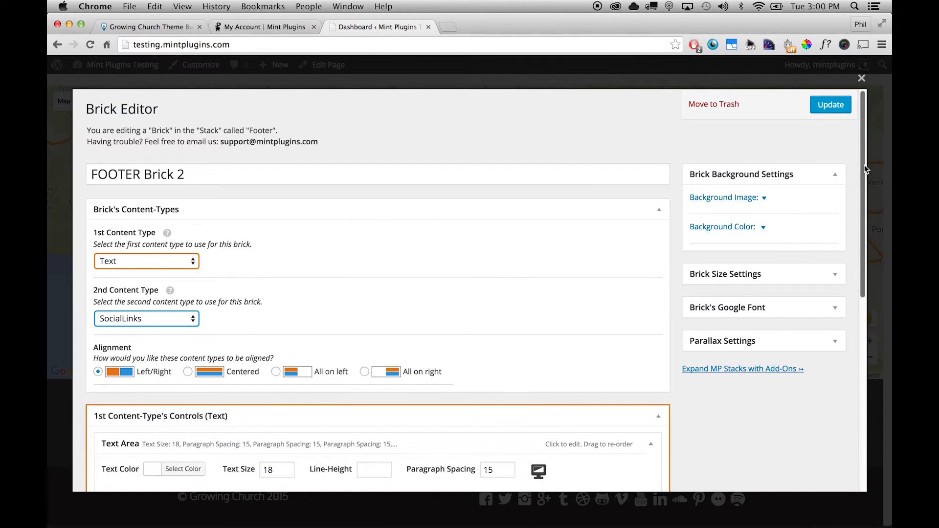
- Review the Instagram entry's Link URL under SocialLinks, then update the footer brick
scroll(down, 3)
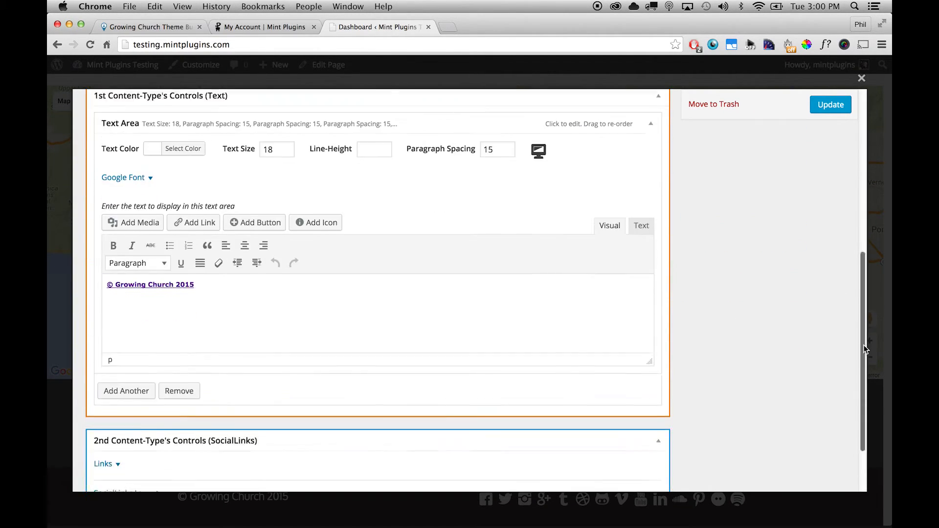
scroll(down, 3)
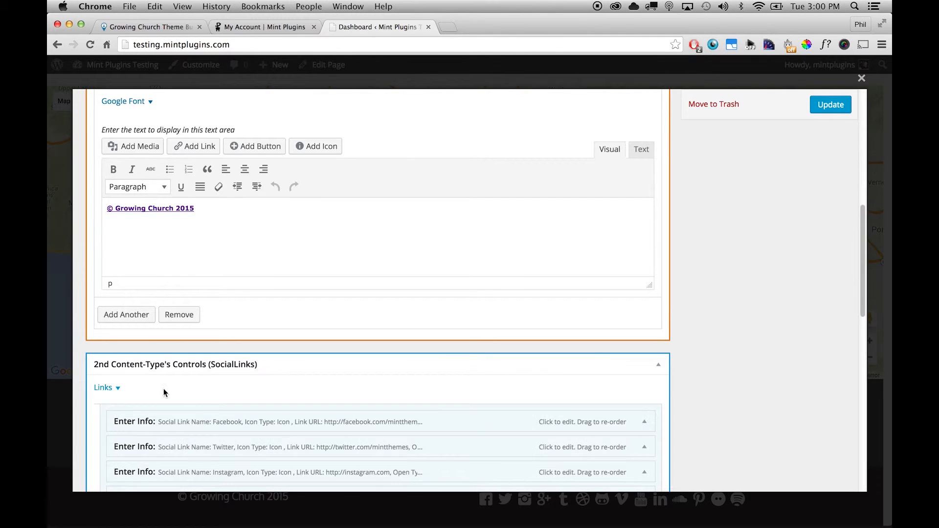
scroll(down, 3)
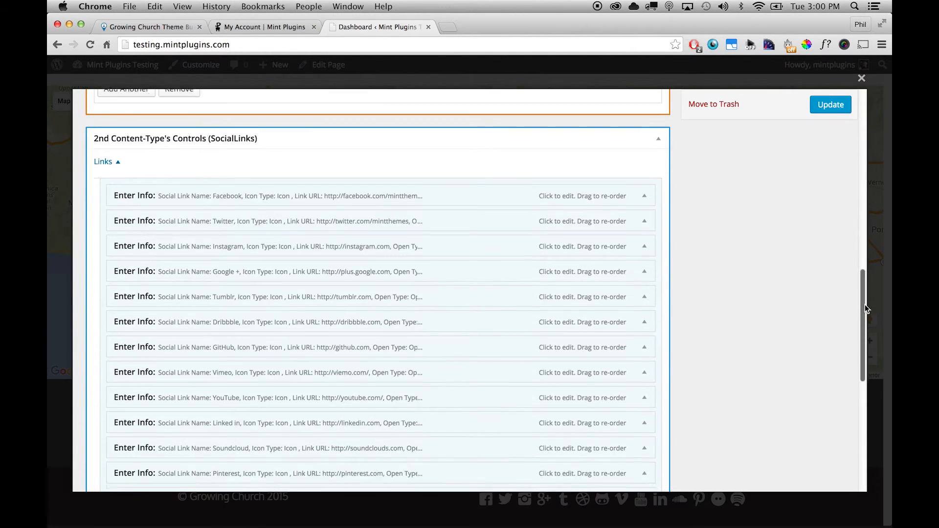
scroll(down, 3)
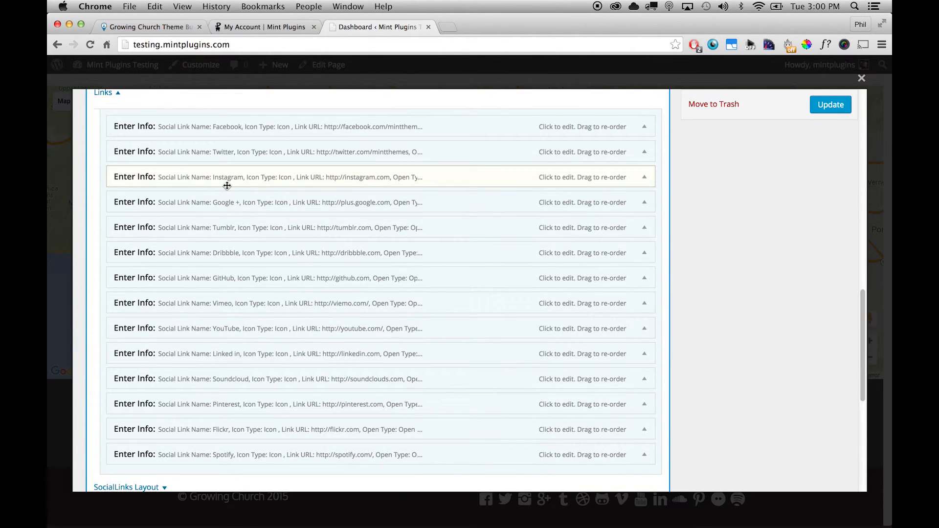
click(260, 177)
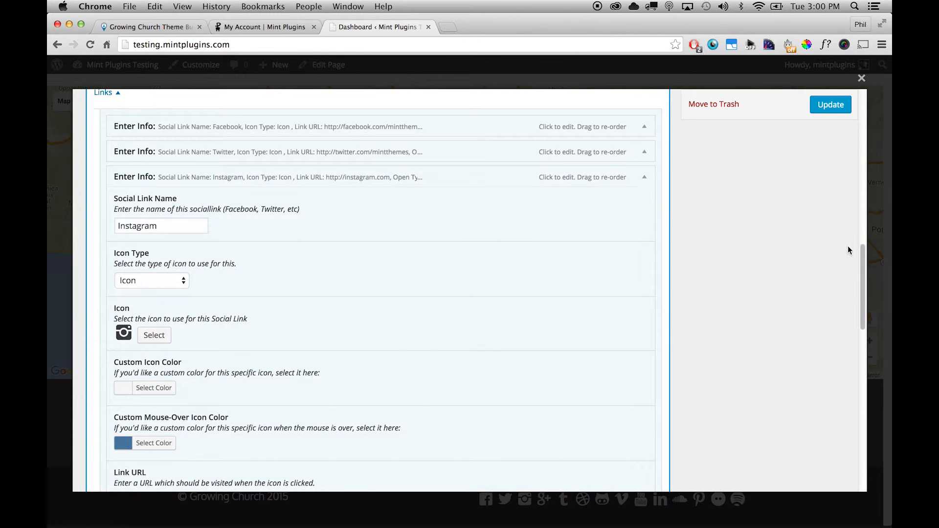
scroll(down, 3)
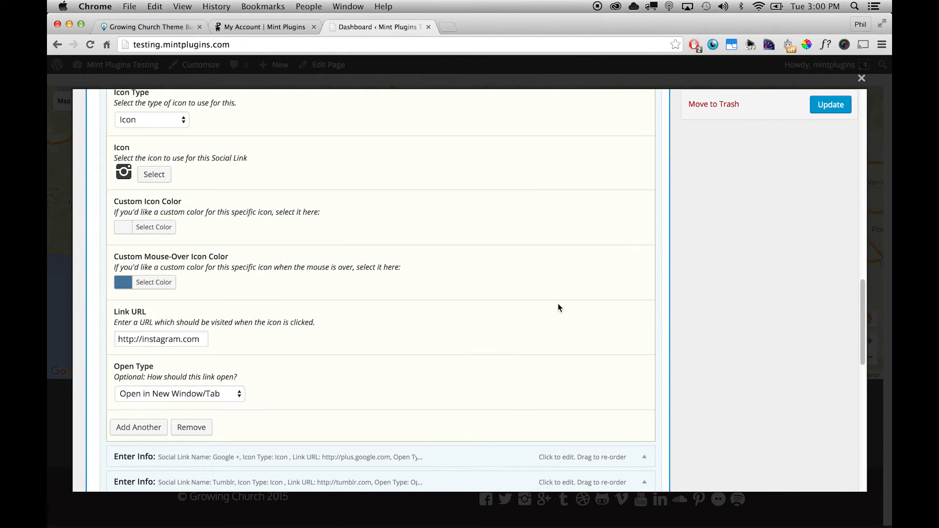
scroll(down, 3)
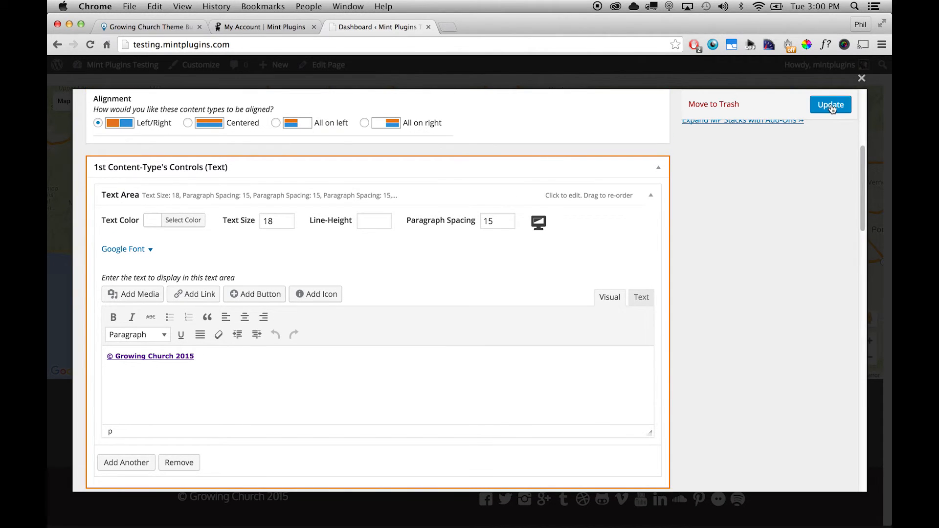
click(831, 105)
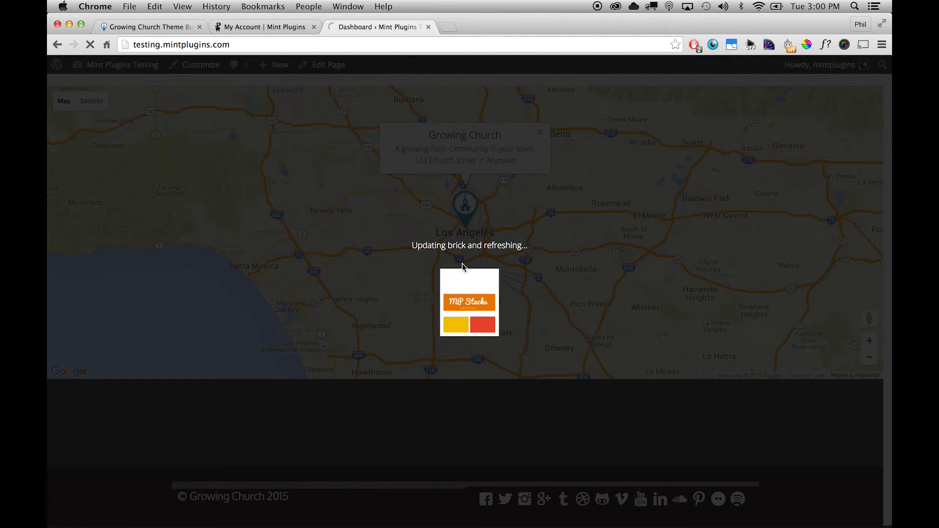